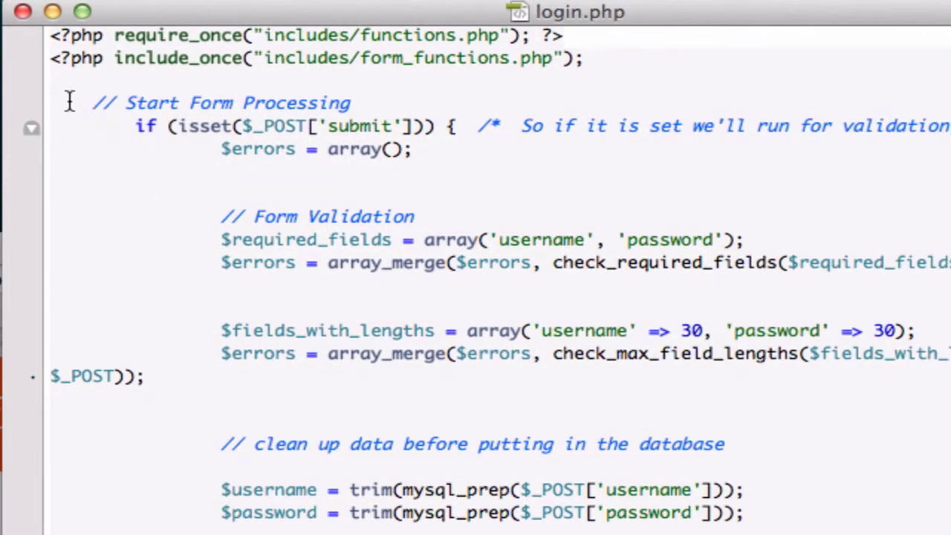
Add require_once("includes/connect.php"); ?> on a new PHP line atop login.php
type("require_once(\"includes/connect.php\"); ?>")
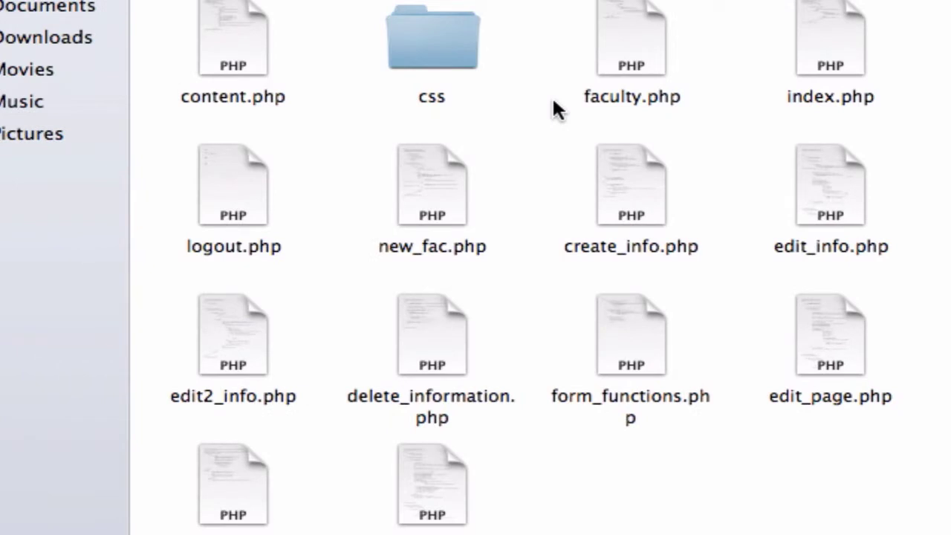
mouse_move(761, 144)
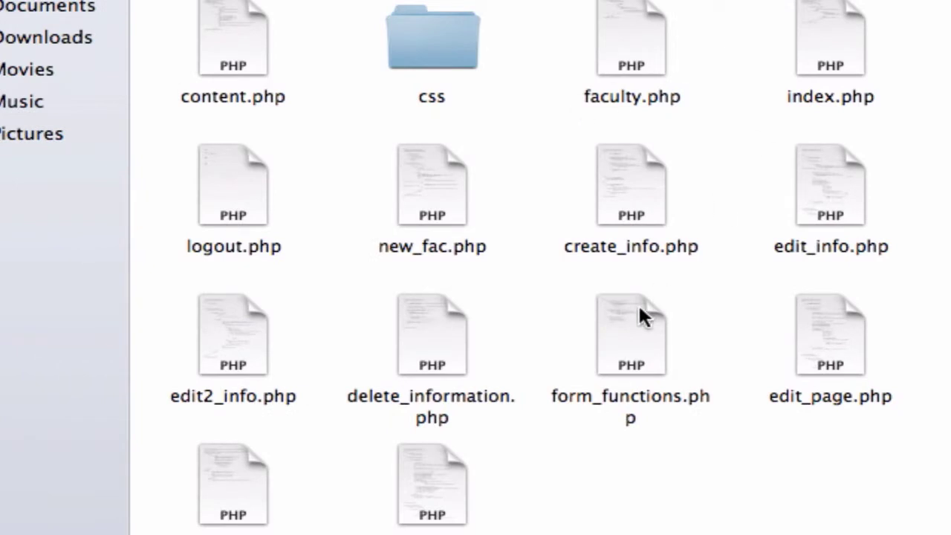
mouse_move(657, 27)
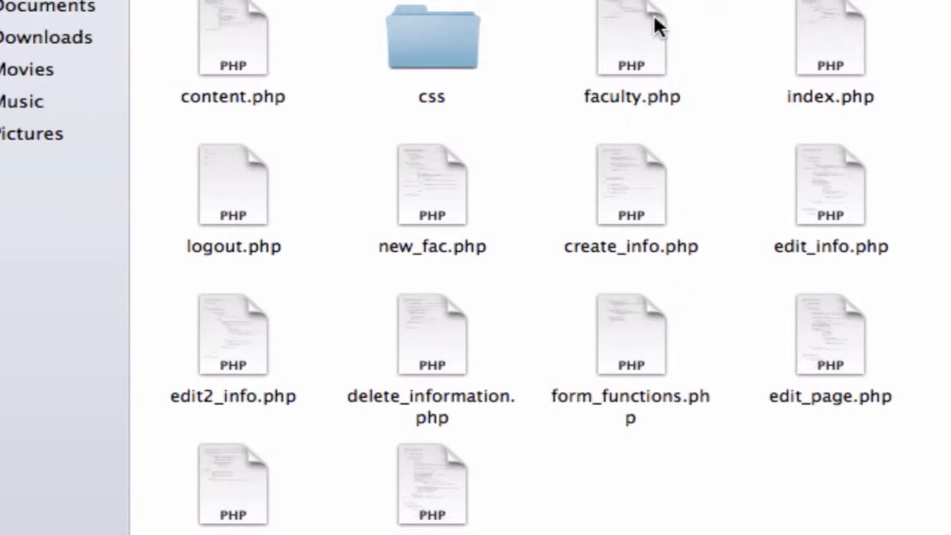
mouse_move(752, 271)
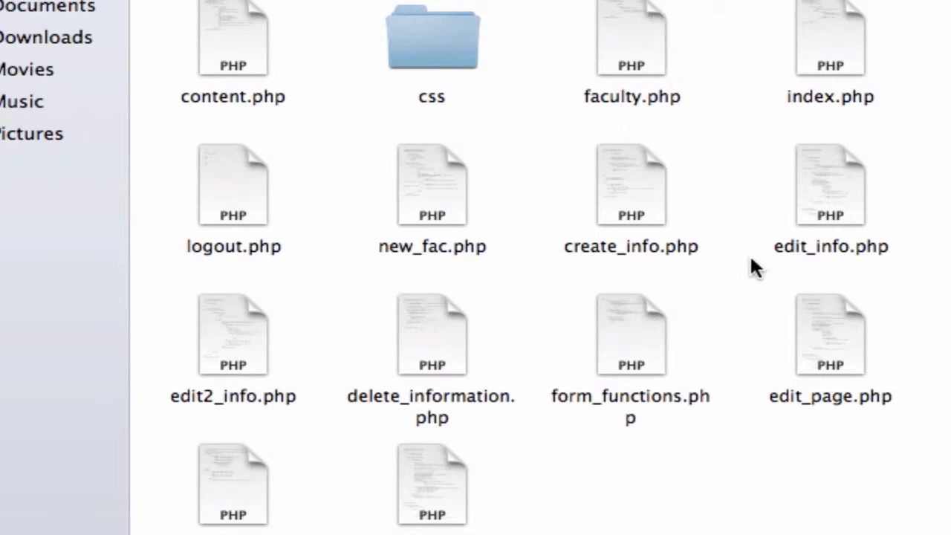
Open new_fac.php from Finder in TextMate using Open With
left_click(433, 185)
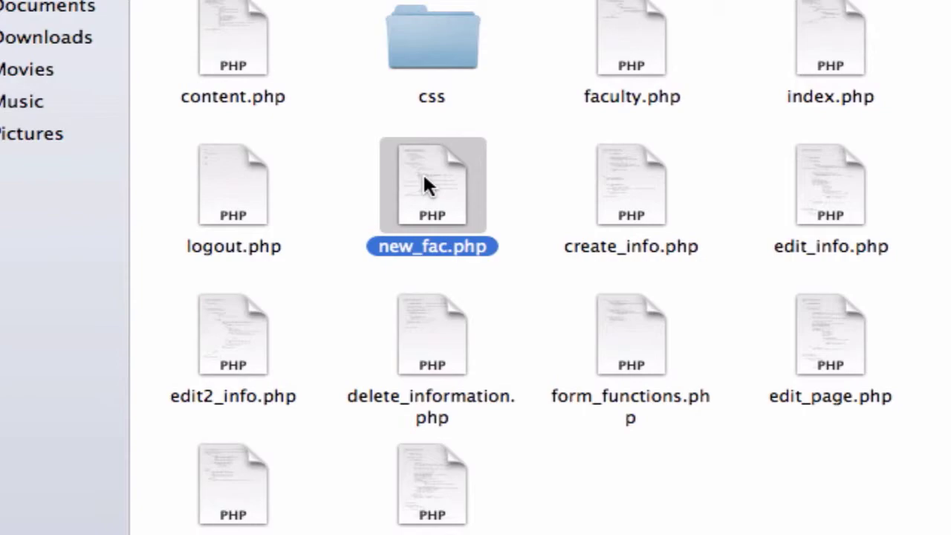
right_click(431, 184)
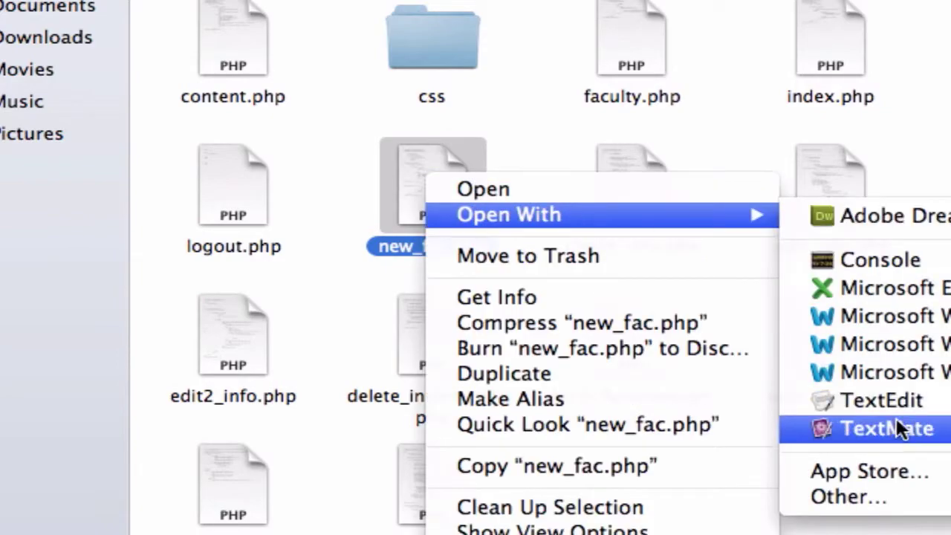
left_click(886, 428)
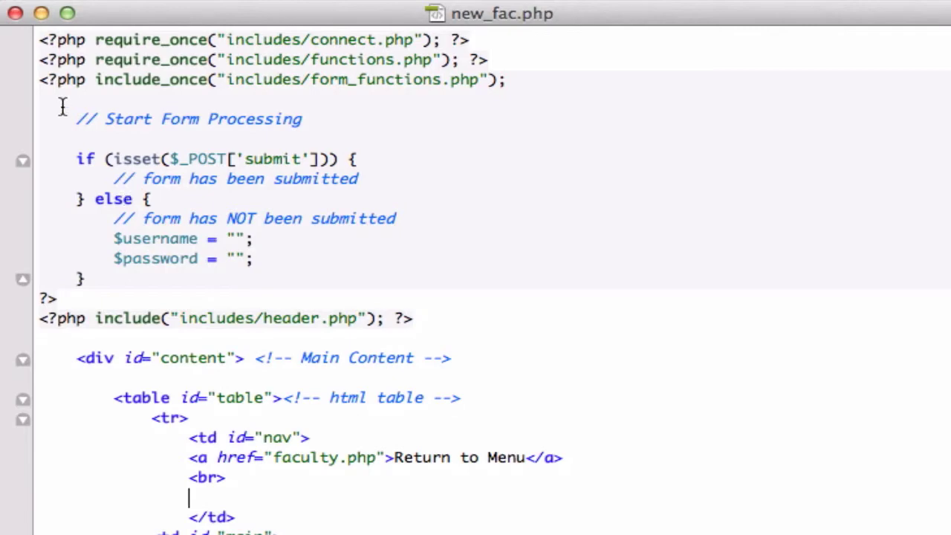
Replace new_fac.php's old form-processing block with login.php's validation code and review it
left_click_drag(63, 108, 398, 200)
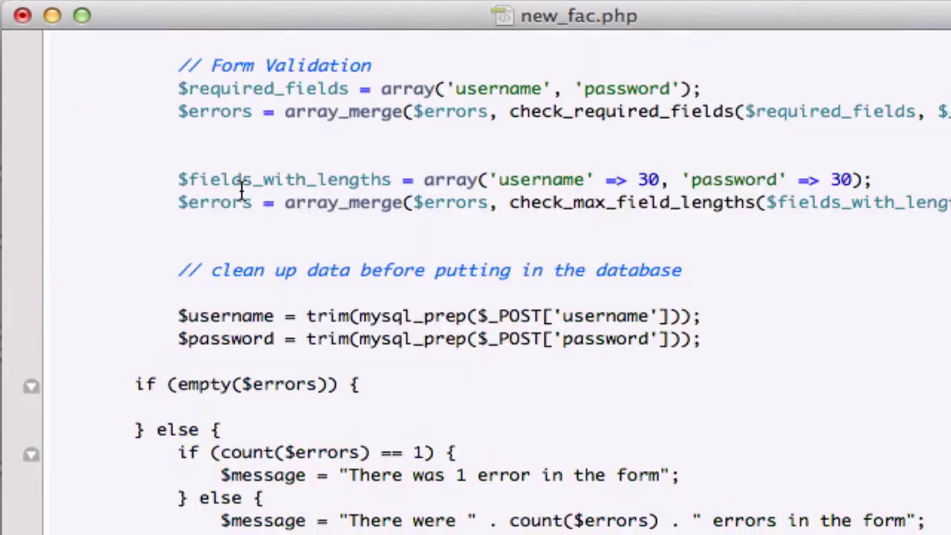
scroll("down", 3)
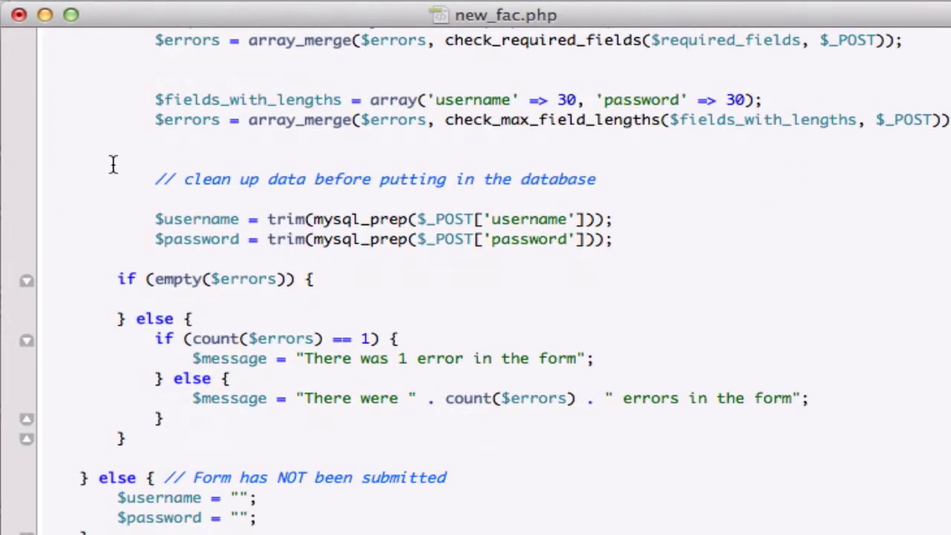
scroll("down", 3)
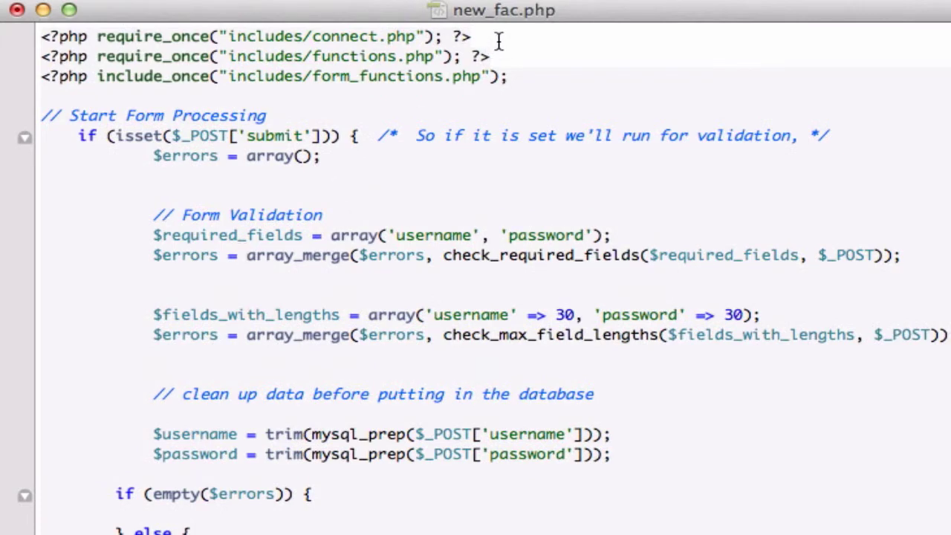
mouse_move(276, 227)
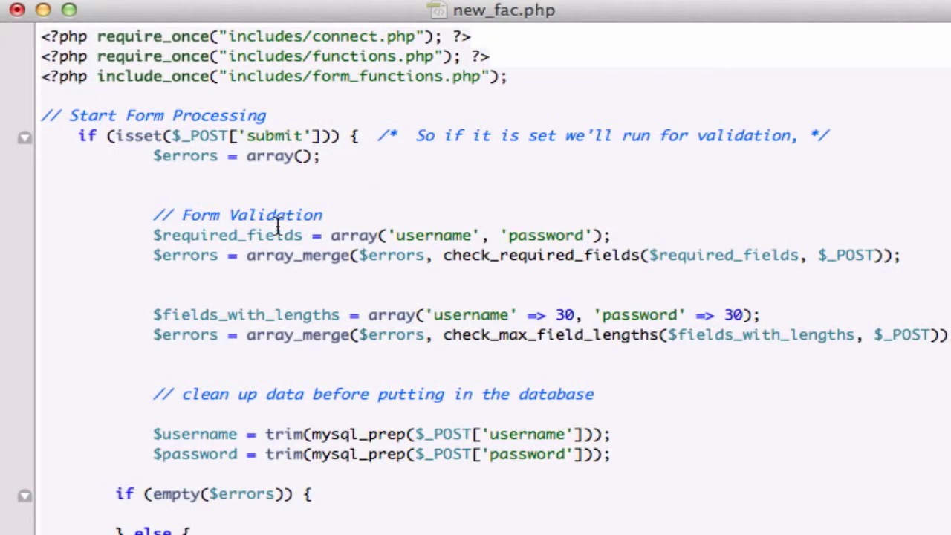
scroll("down", 3)
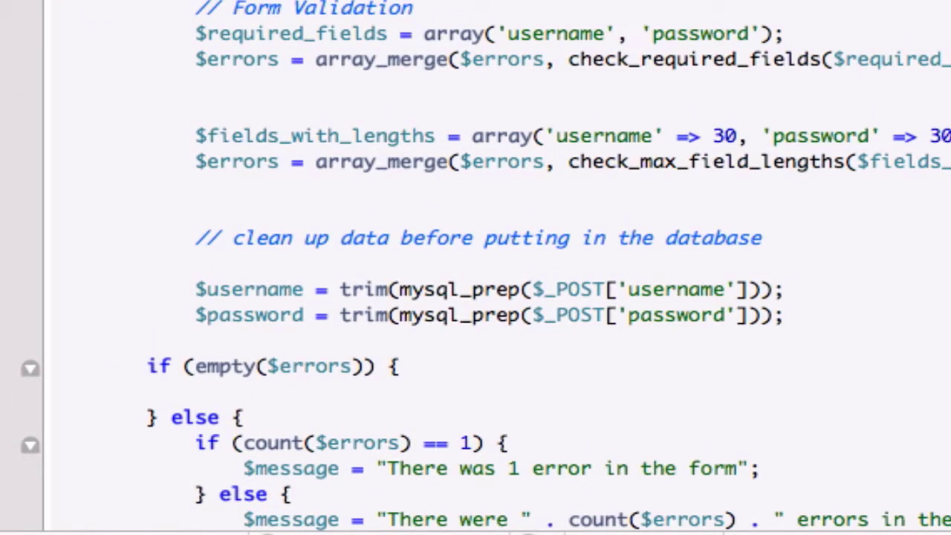
scroll("down", 3)
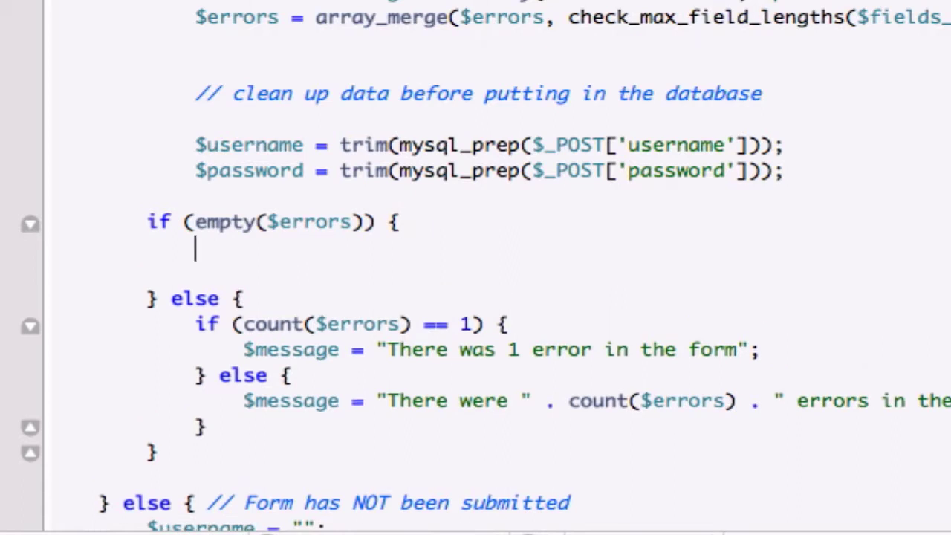
Begin $query = "INSERT INTO" inside the if (empty($errors)) block
type("$query")
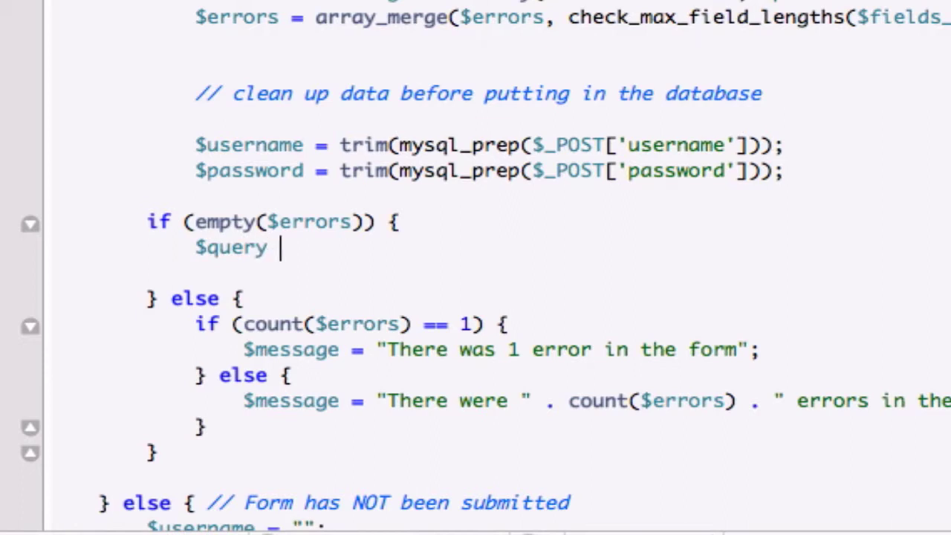
type("= \"\"")
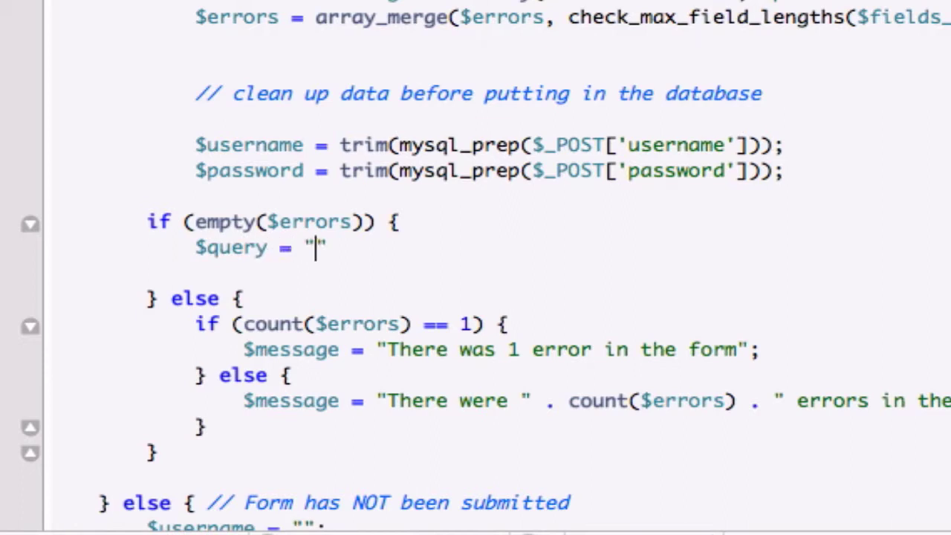
type("INSERT")
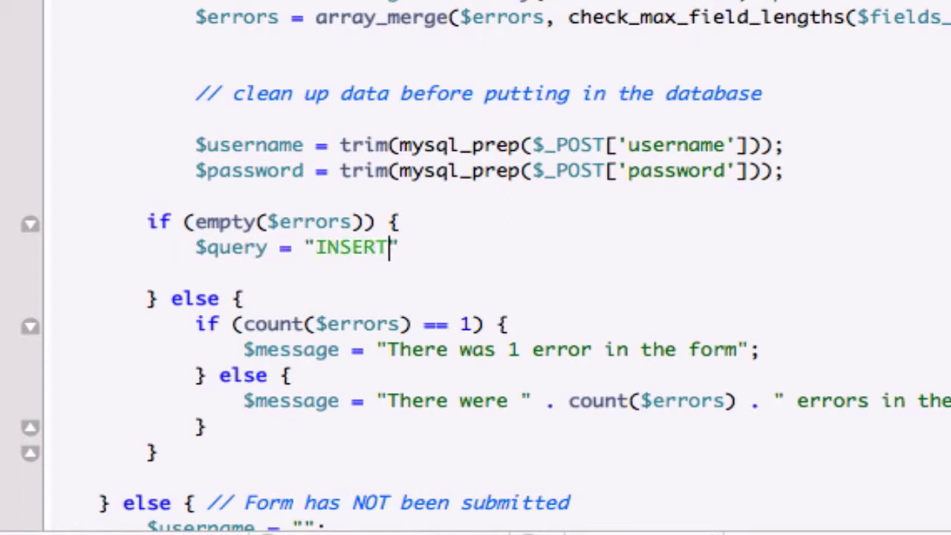
type("INTO")
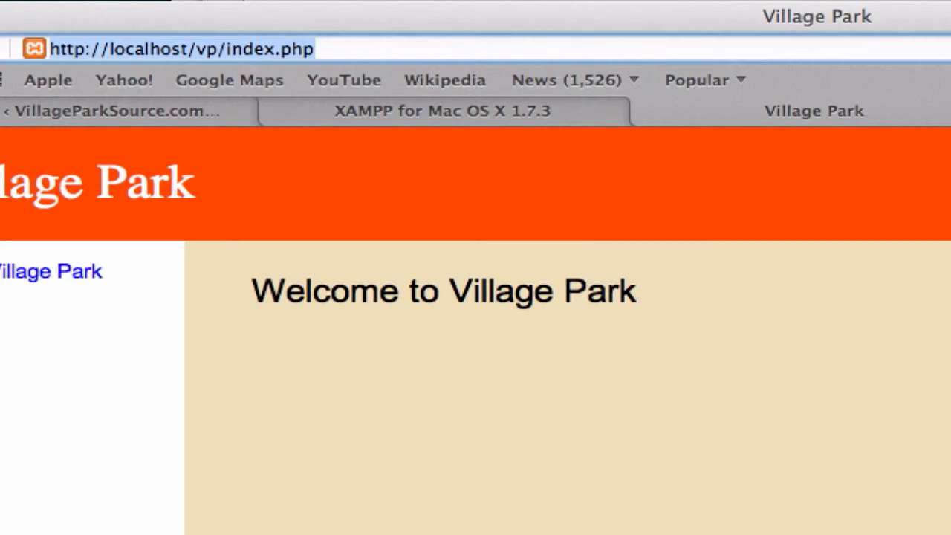
Browse to localhost in Safari and follow Index of / to phpMyAdmin
type("LOCA")
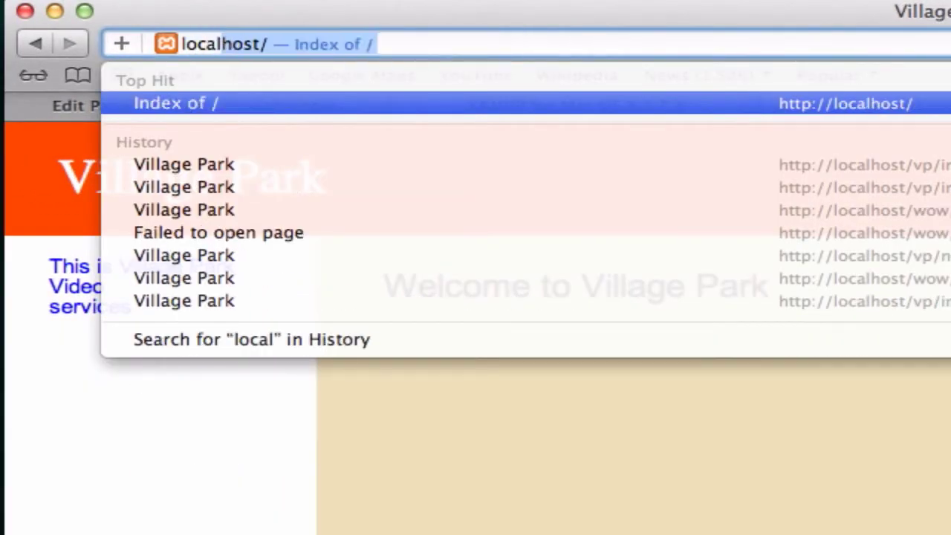
left_click(176, 102)
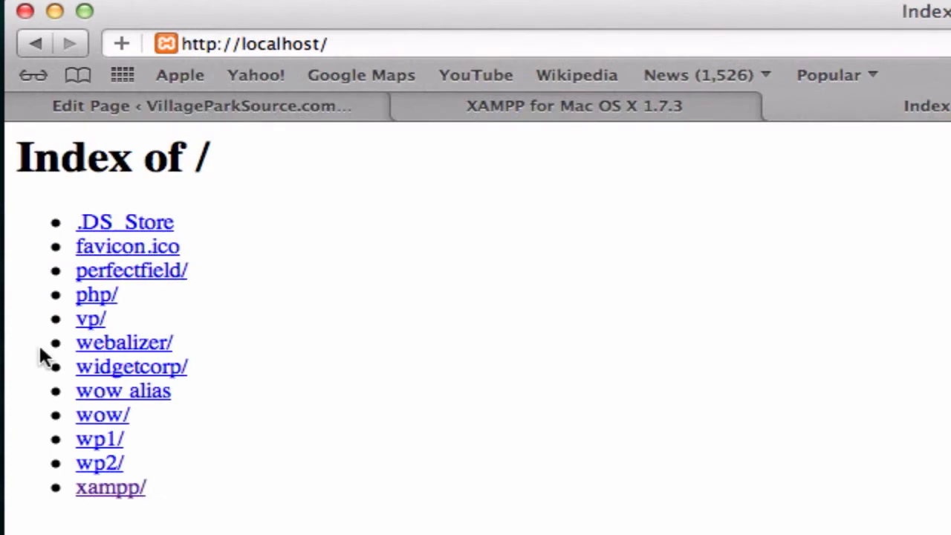
left_click(110, 488)
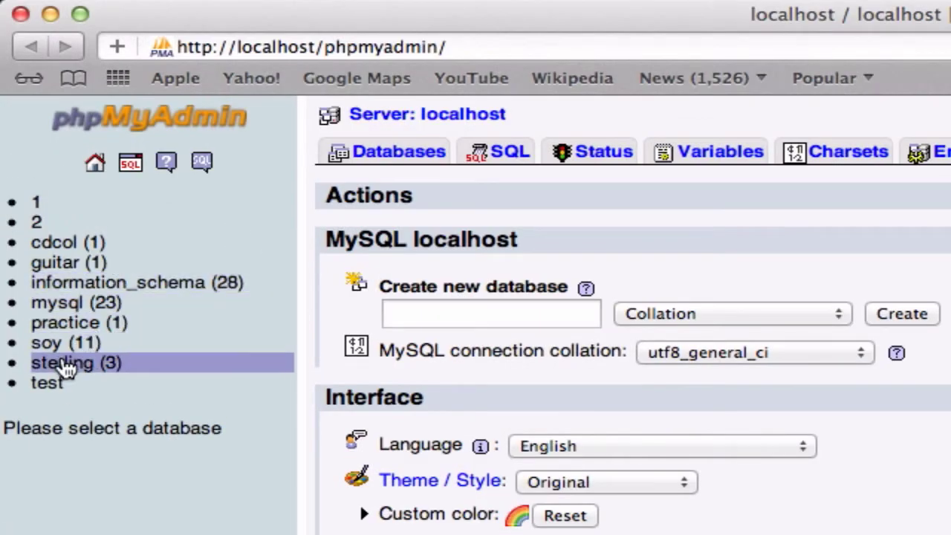
Select the sterling database in phpMyAdmin's sidebar to view its tables
left_click(60, 362)
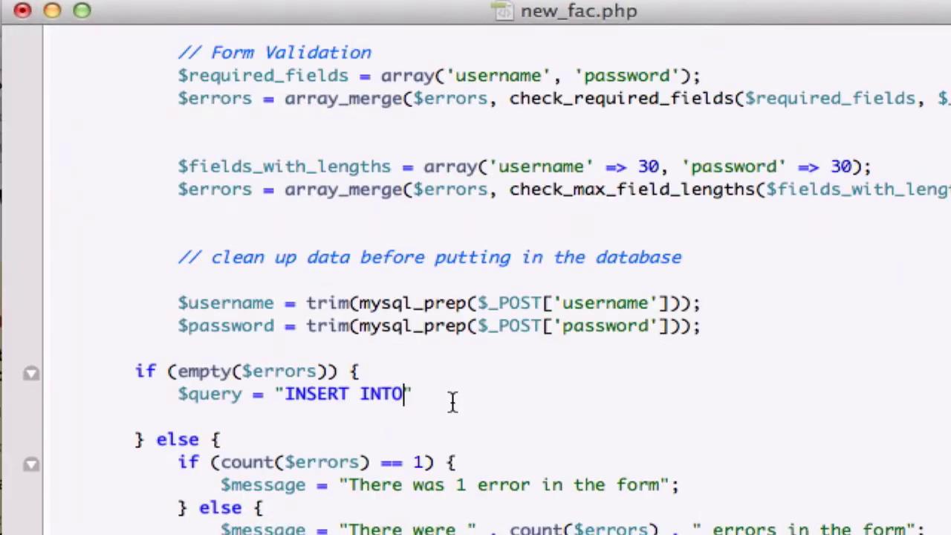
mouse_move(416, 387)
type(" users ")
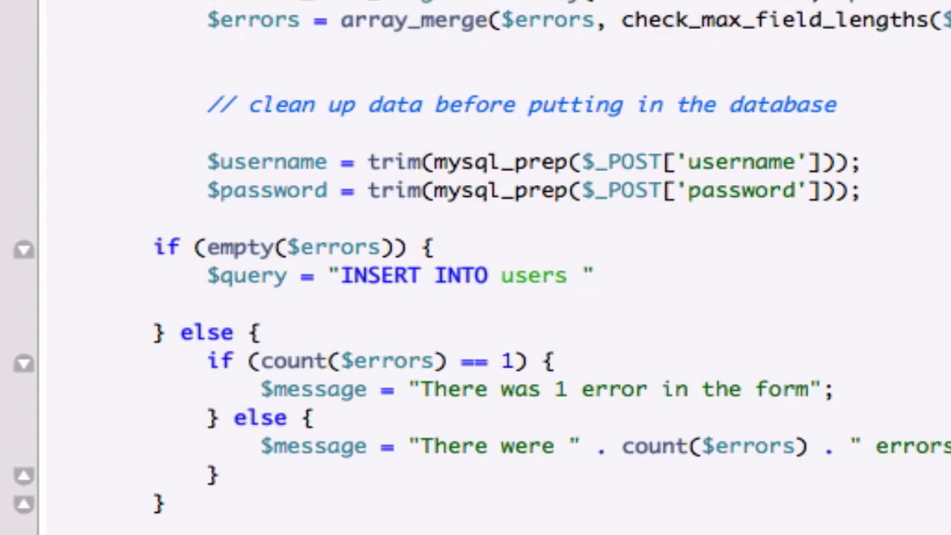
Extend the query with users (username, hashed_password) and start VALUES (
type("(")
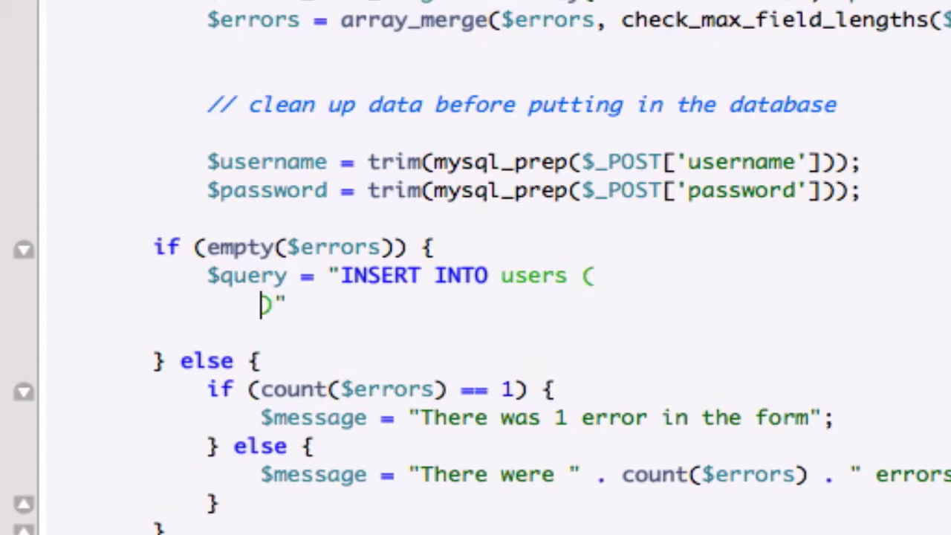
type("u")
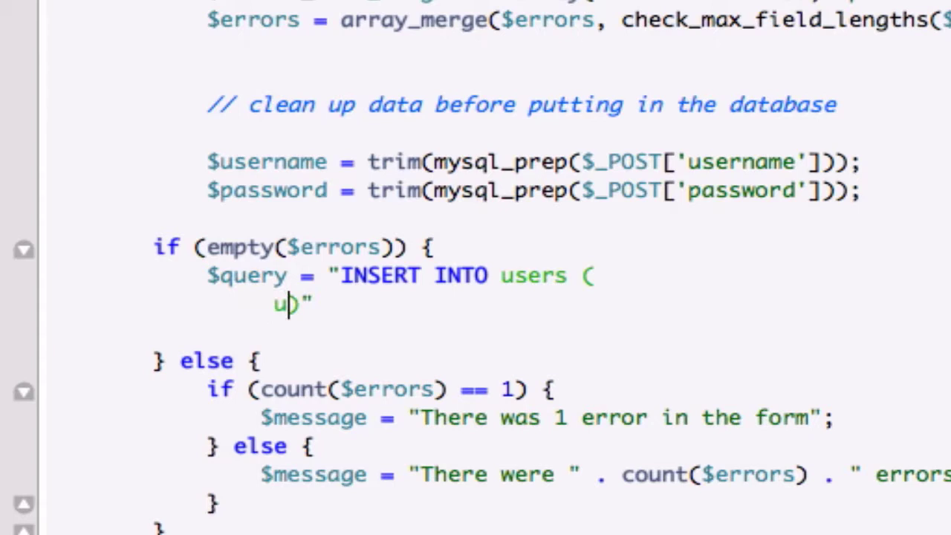
type("sername)")
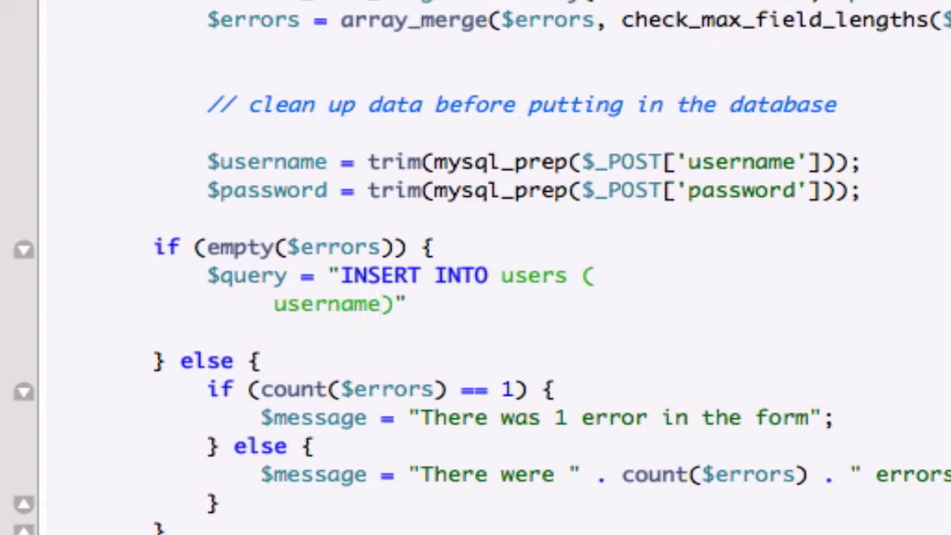
type(", hashed")
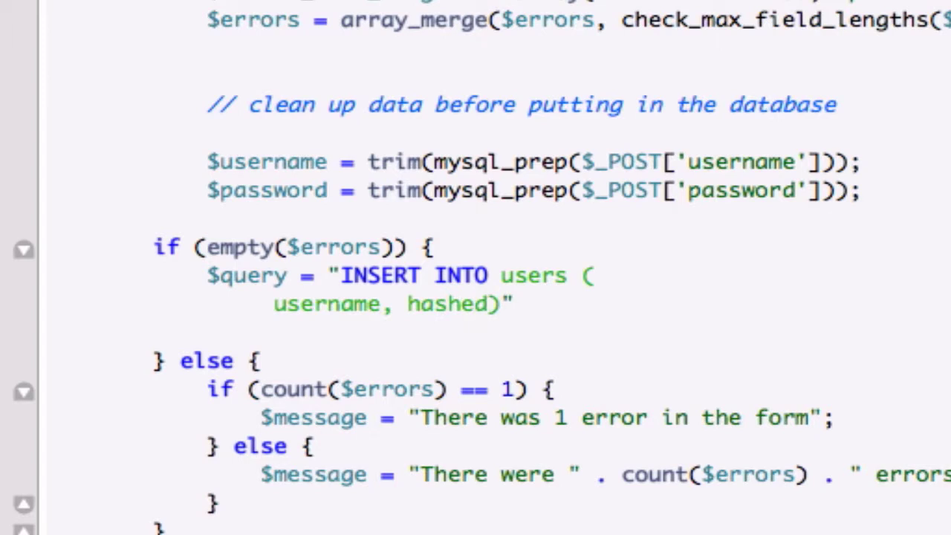
type("p")
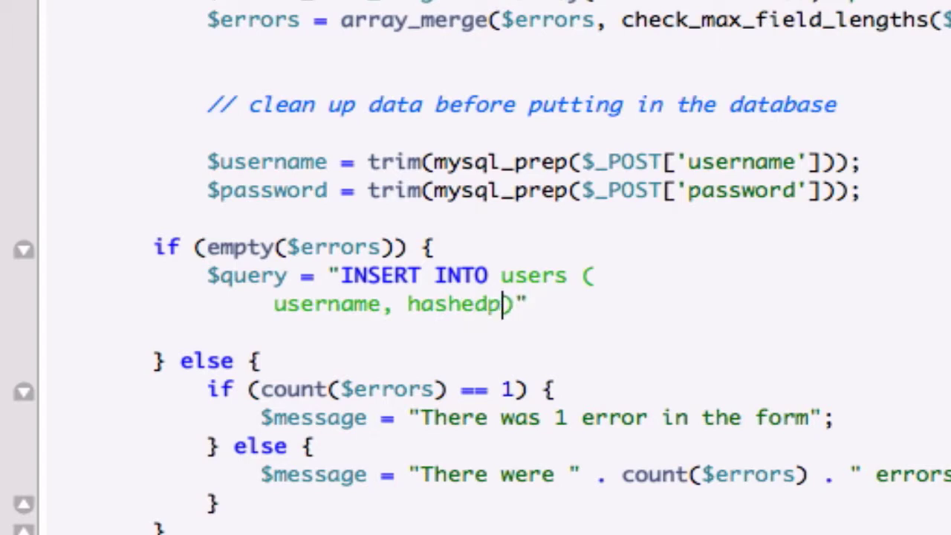
type("_")
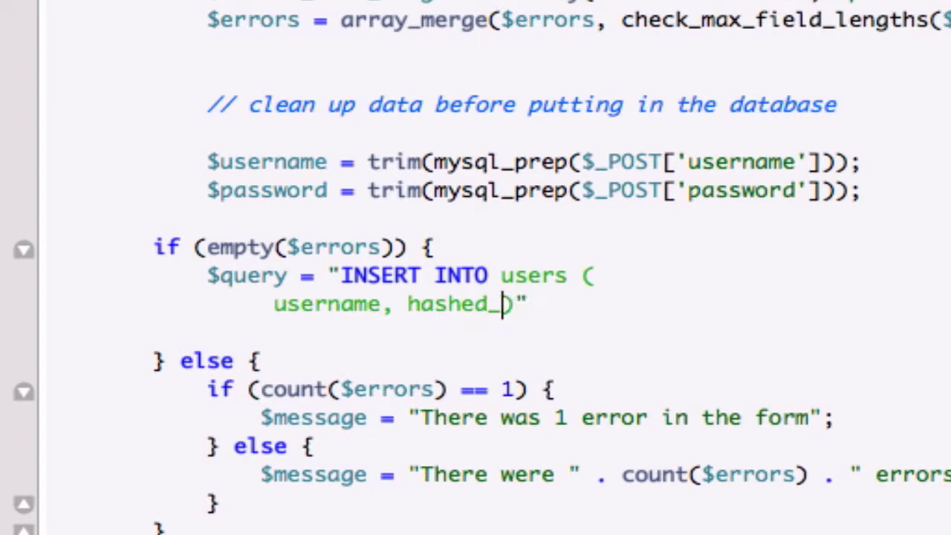
type("password")
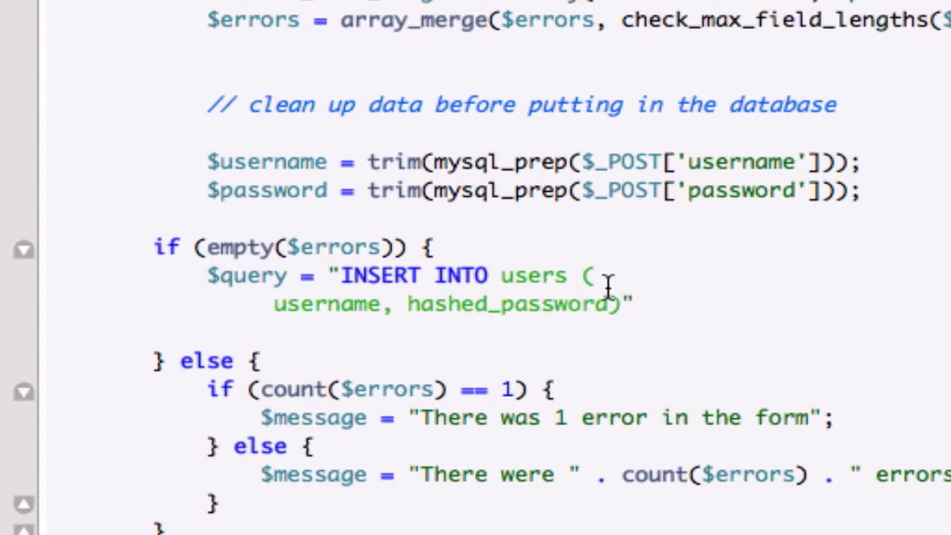
mouse_move(609, 306)
type(")")
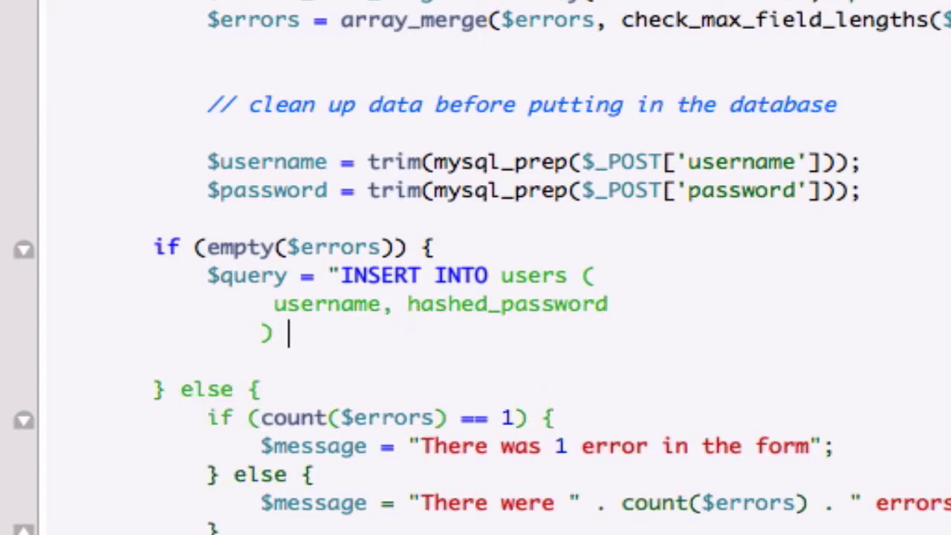
type("VALUES")
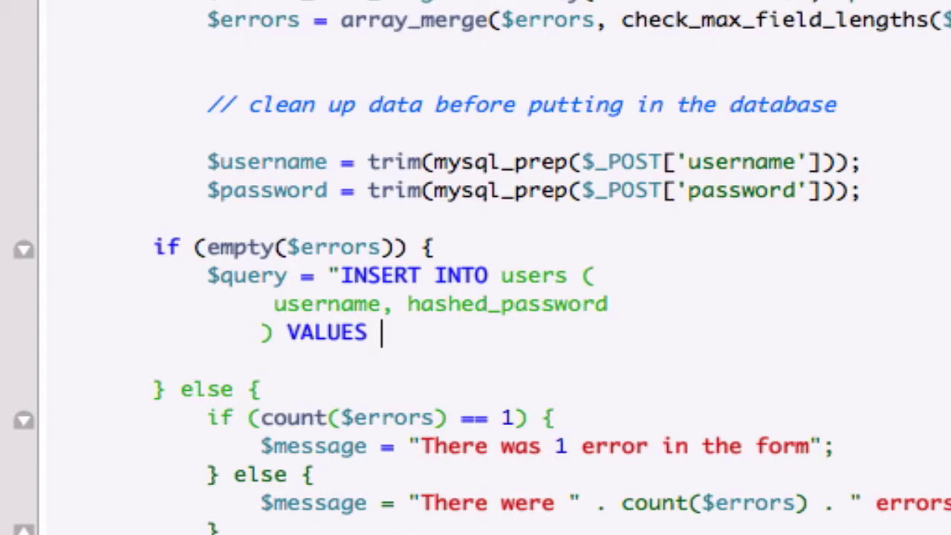
type("(")
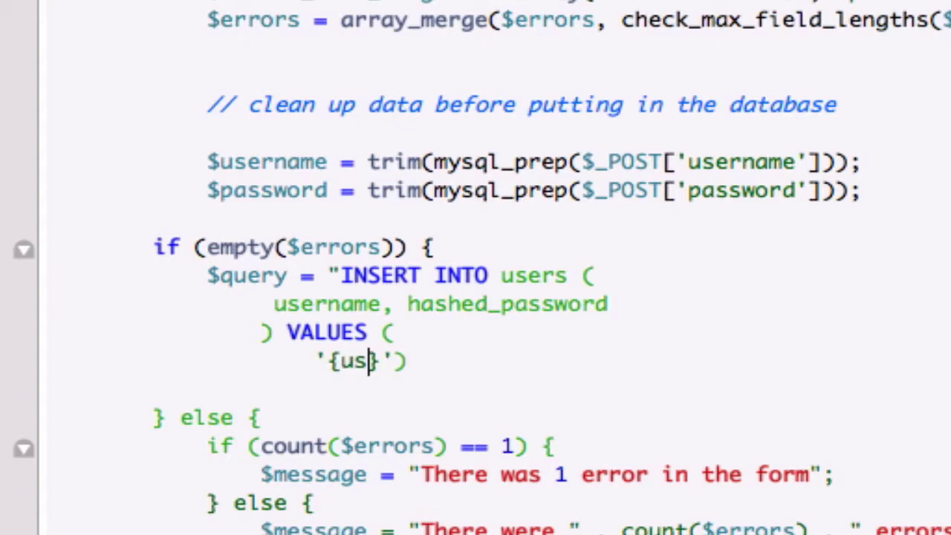
Fill the VALUES list with '{$username}' and '{$hashed_password}'
type("$")
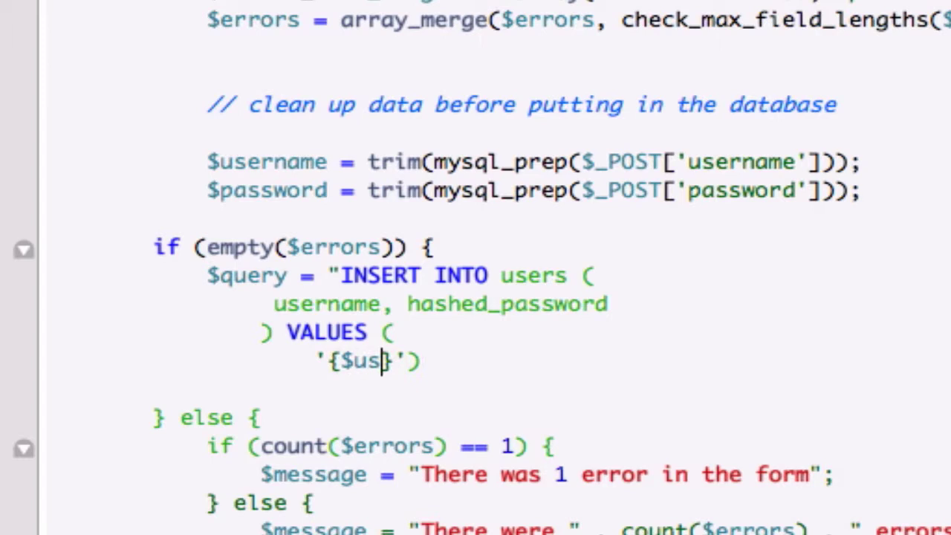
type("er")
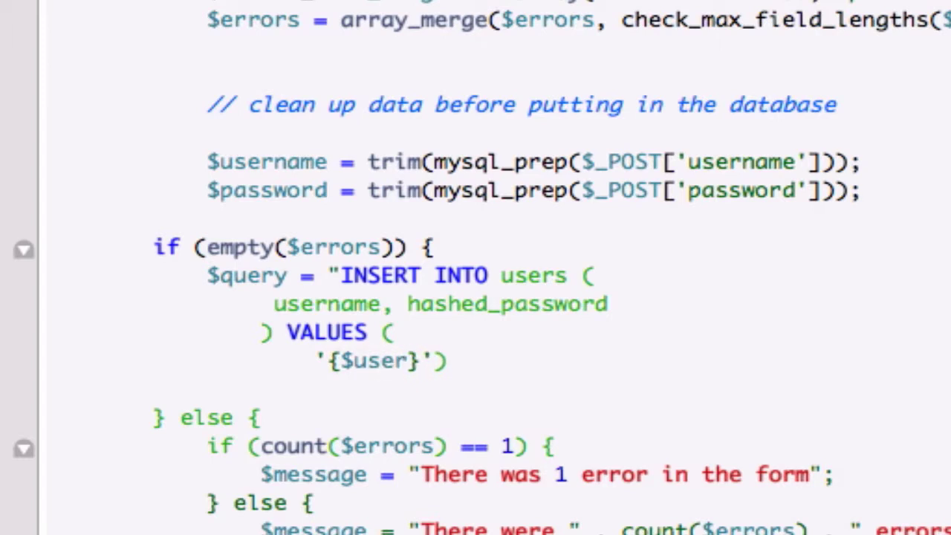
type("name")
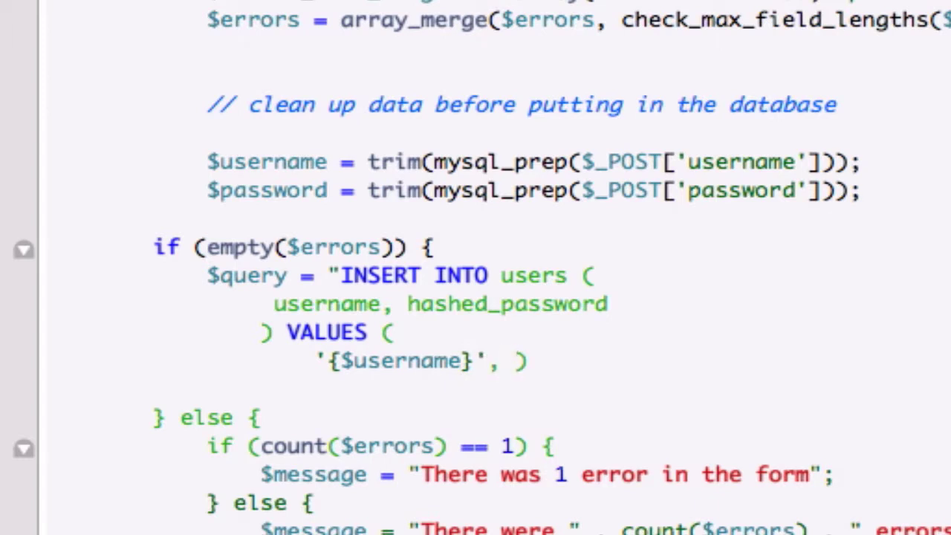
type("''")
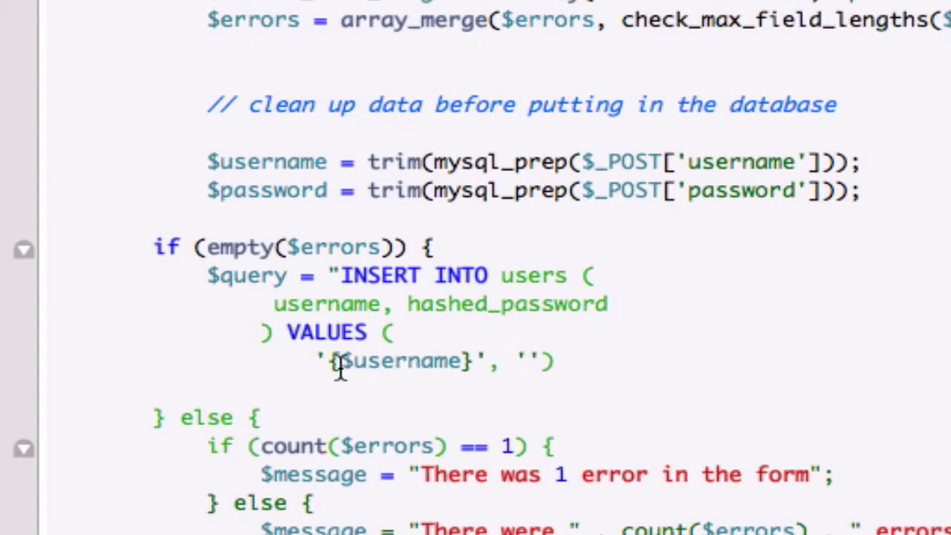
mouse_move(428, 372)
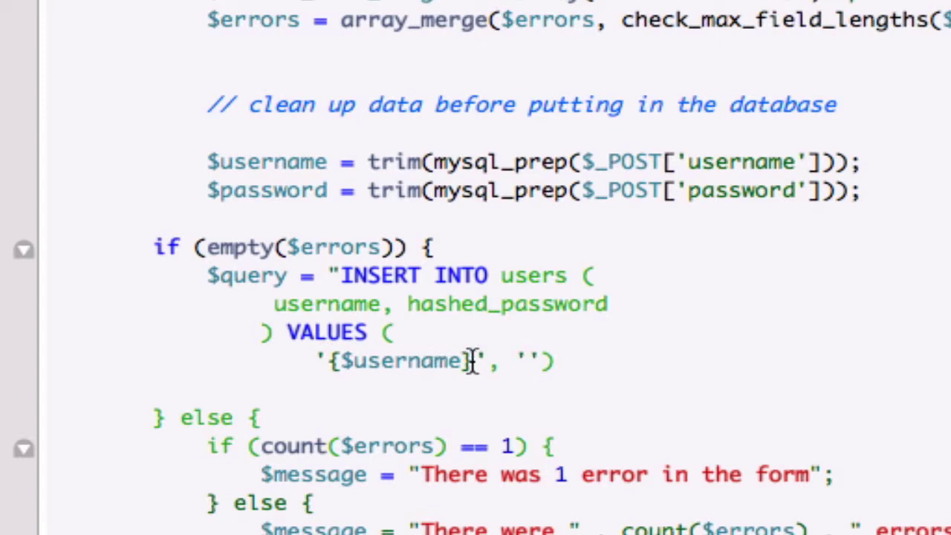
type("{$")
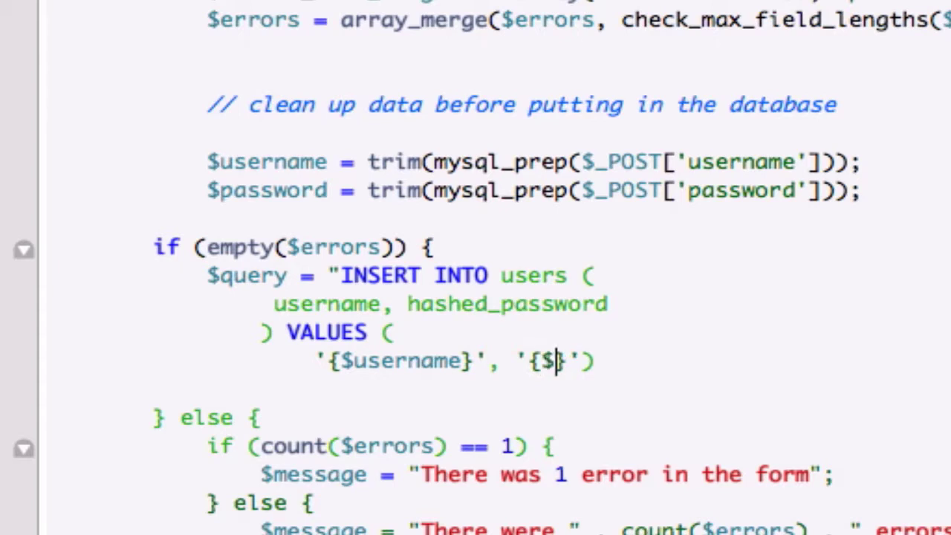
type("hashed")
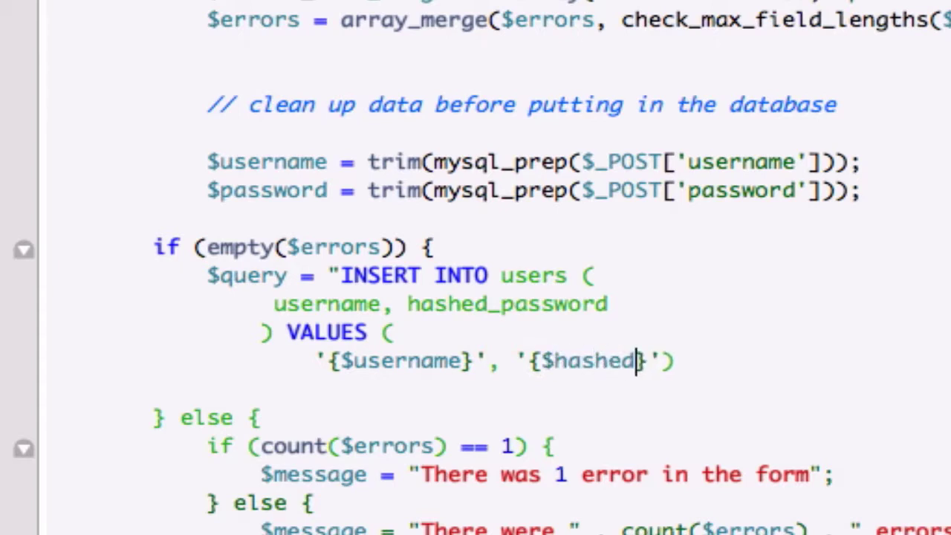
type("_pas")
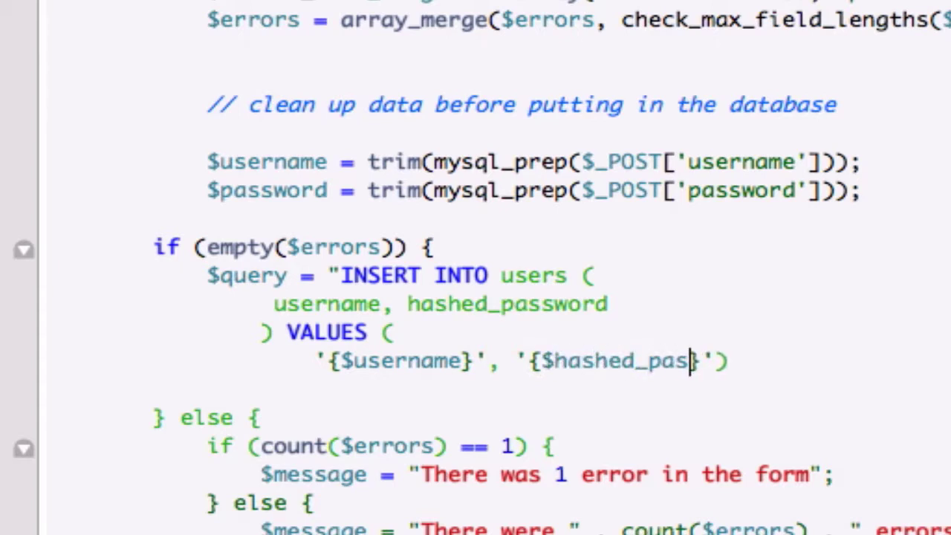
type("sword")
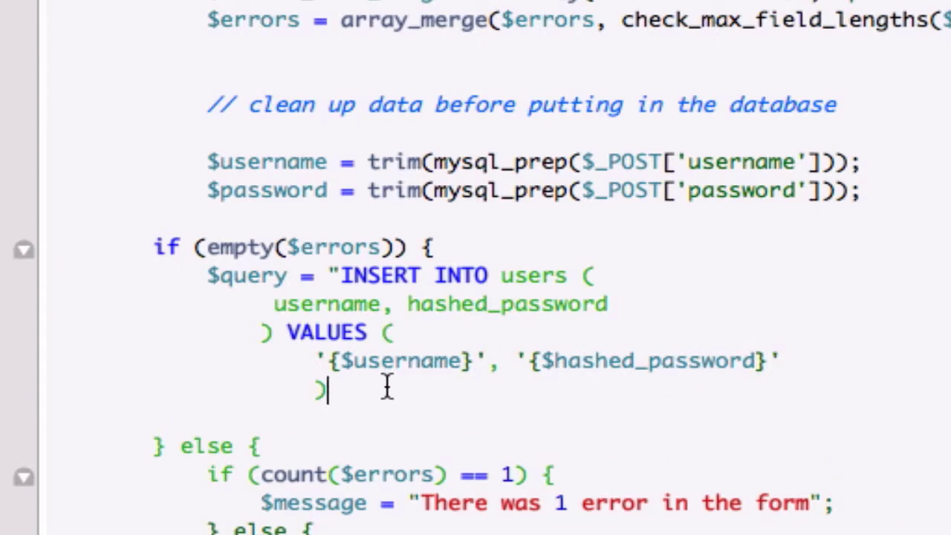
Close the query string, remove the duplicate quote, and end it with a semicolon
type("\"\"")
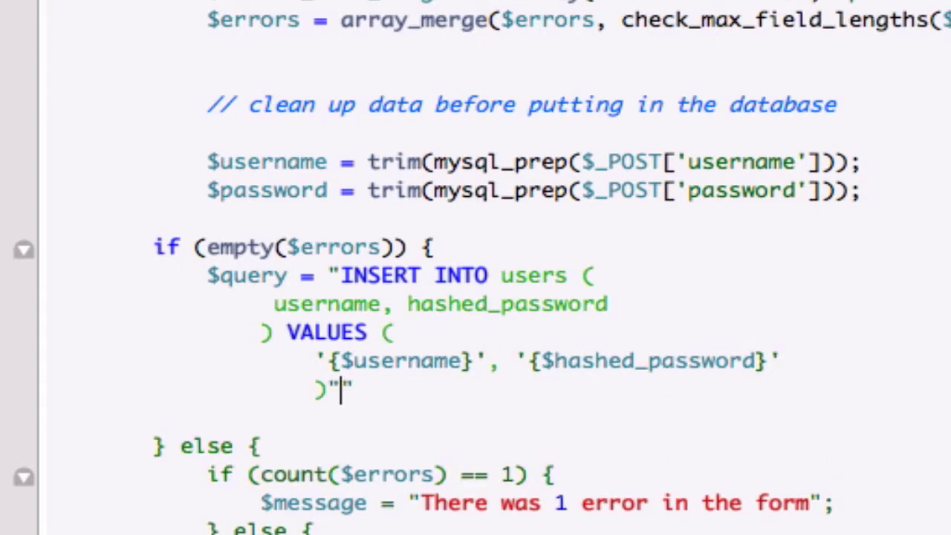
key("Backspace")
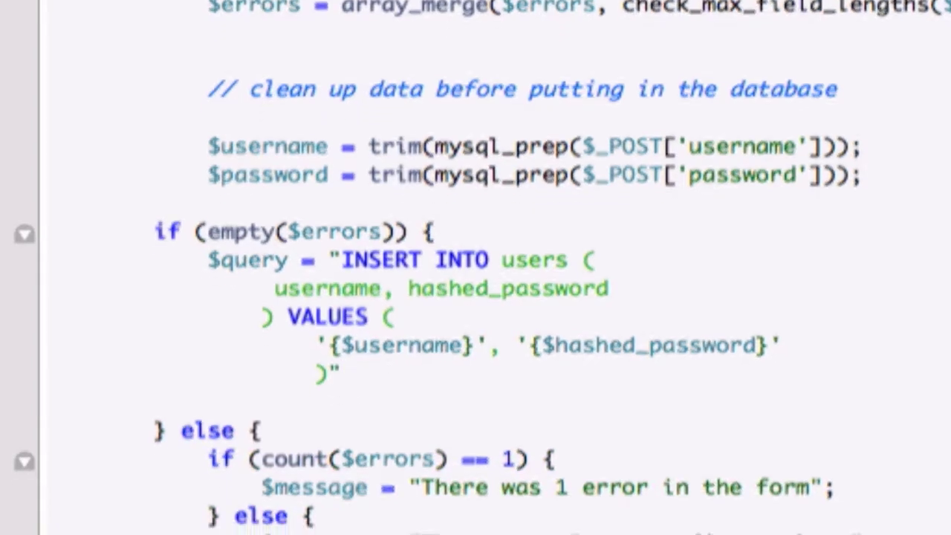
scroll("down", 3)
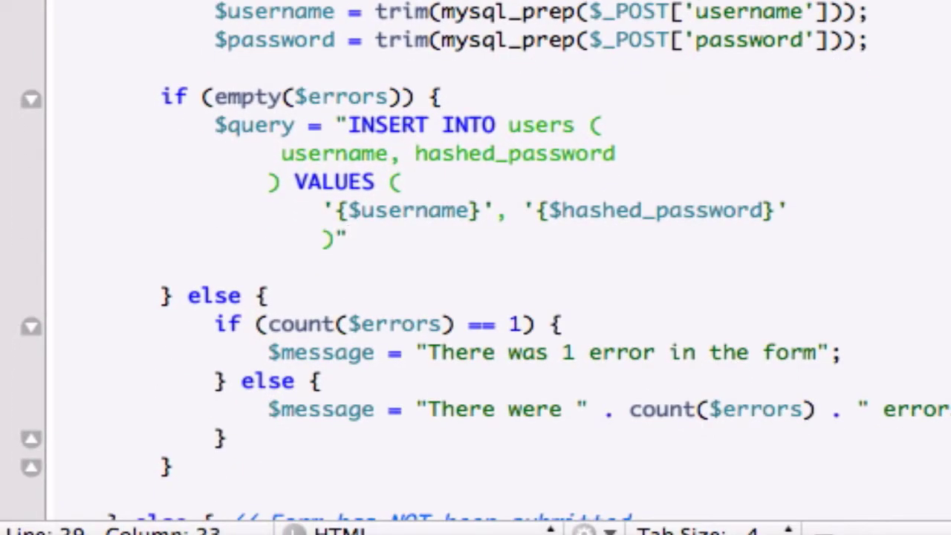
type(";")
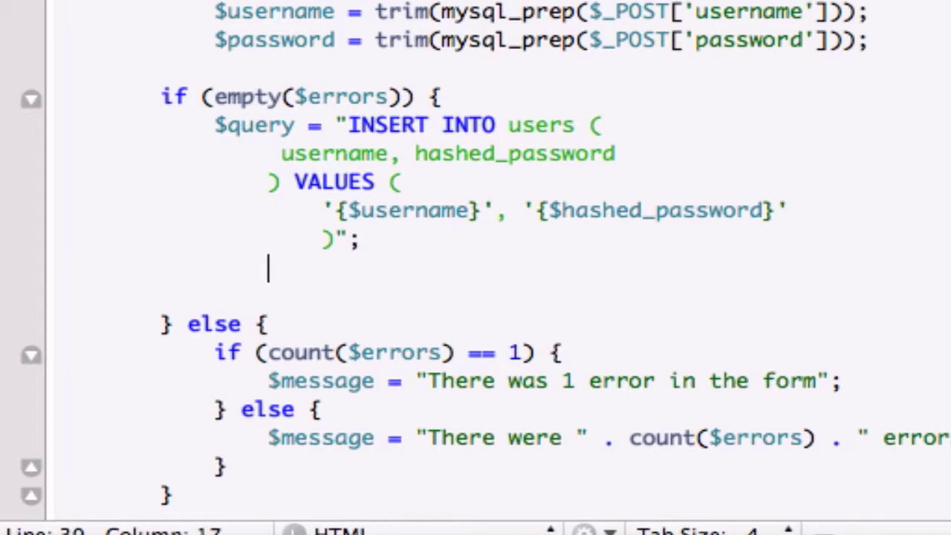
Add $result = mysql_query($query, $connection) on the line below the query
type("$resl")
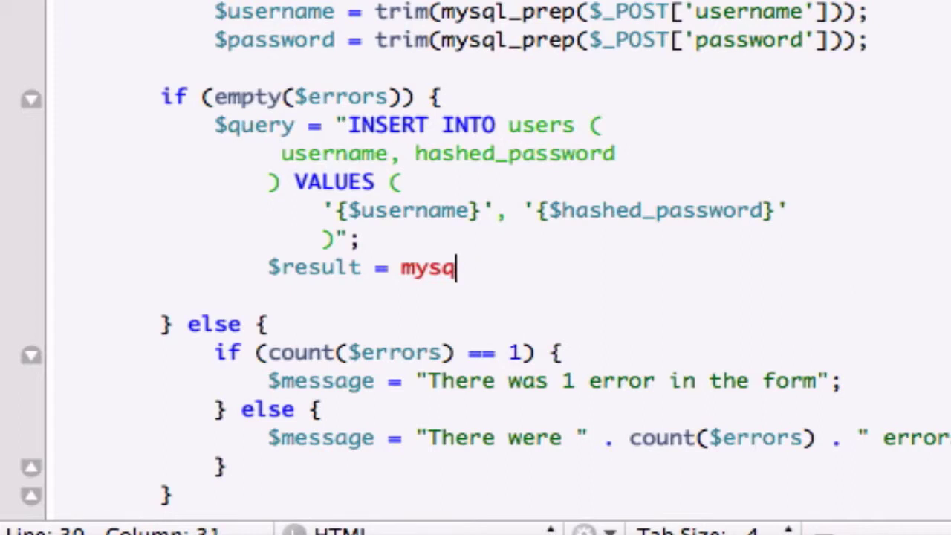
type("l_quer")
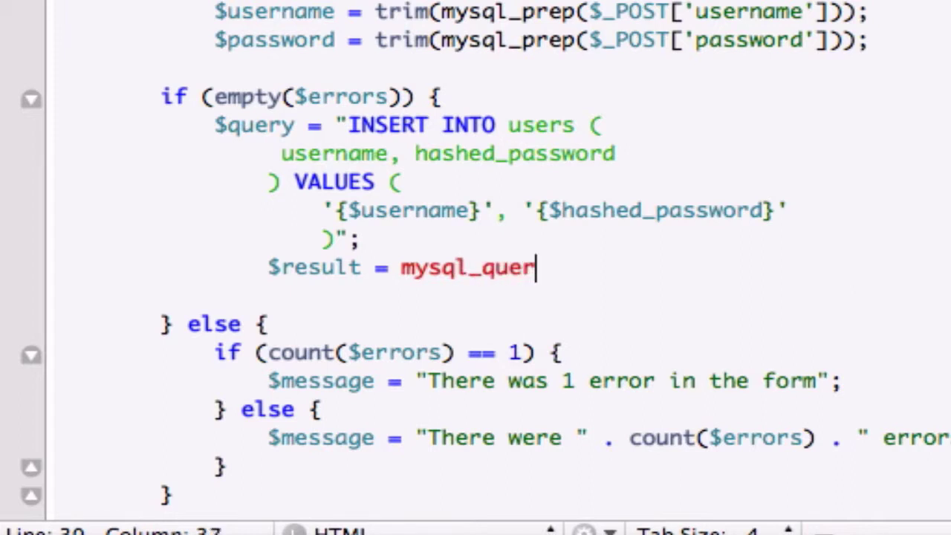
type("y()")
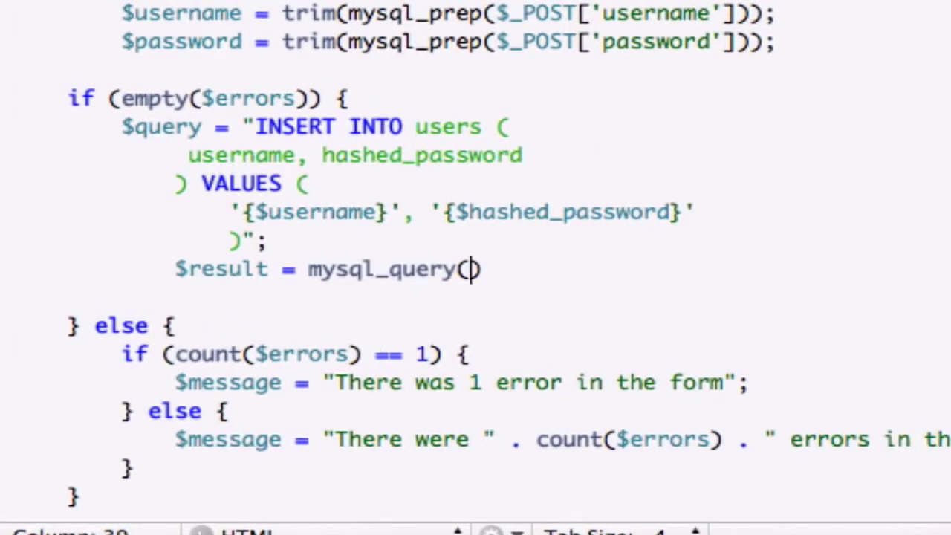
type("$")
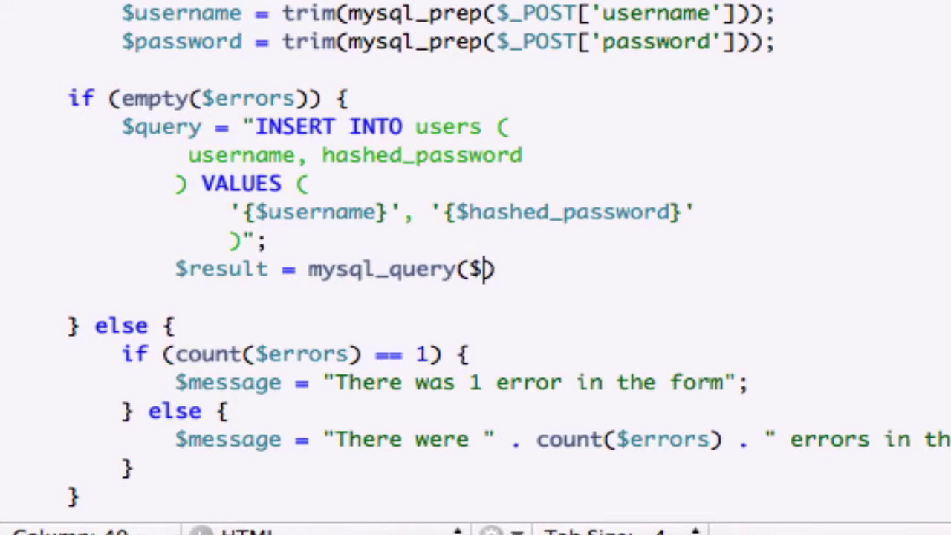
type("query")
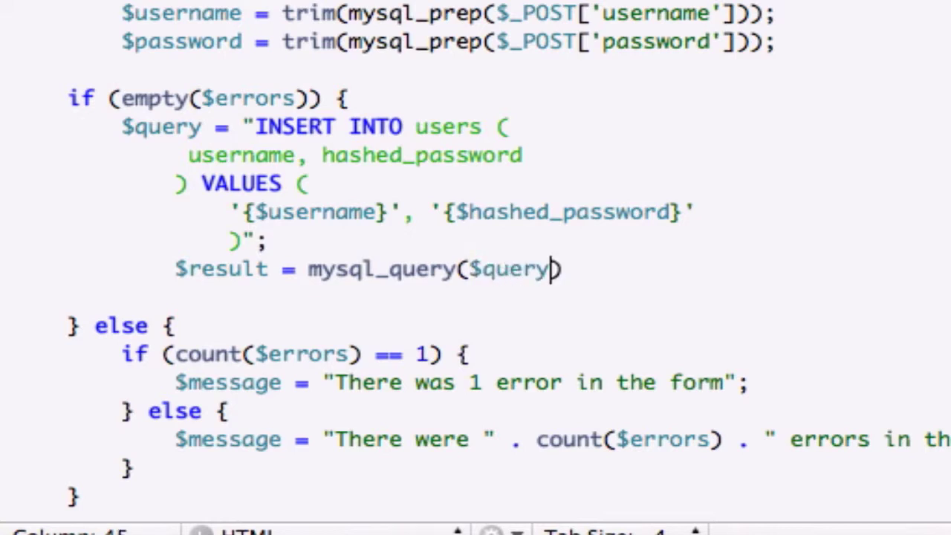
type(", $conn")
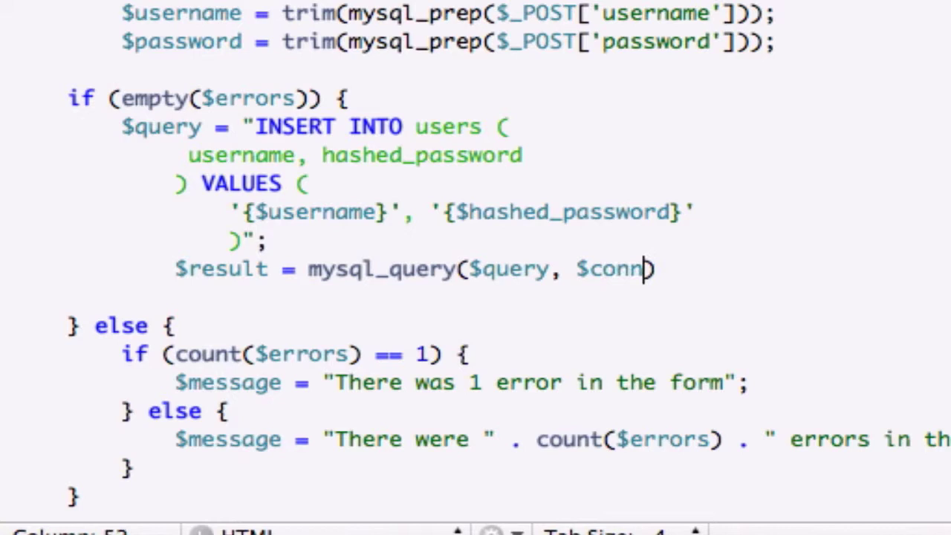
type("ection)")
type("if")
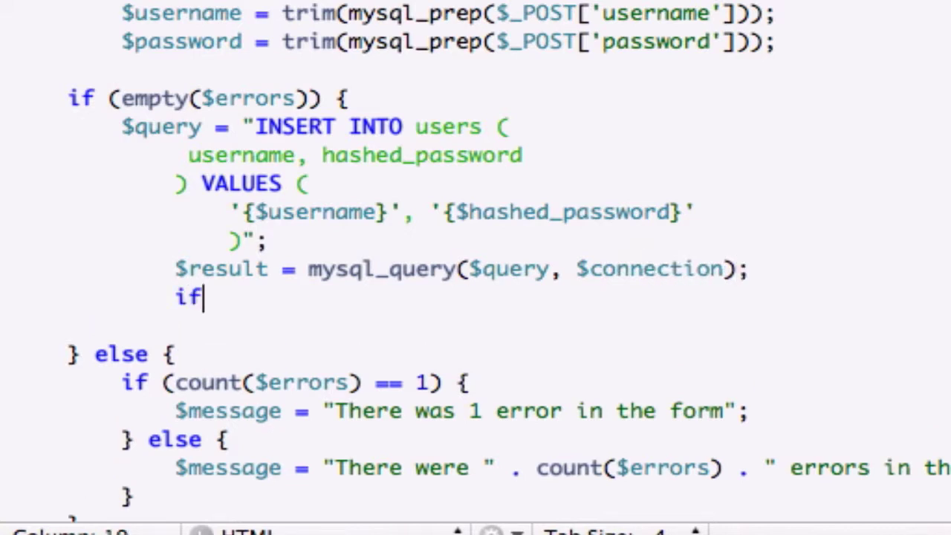
Start an if ($result) { block checking the query result
type("($resu)")
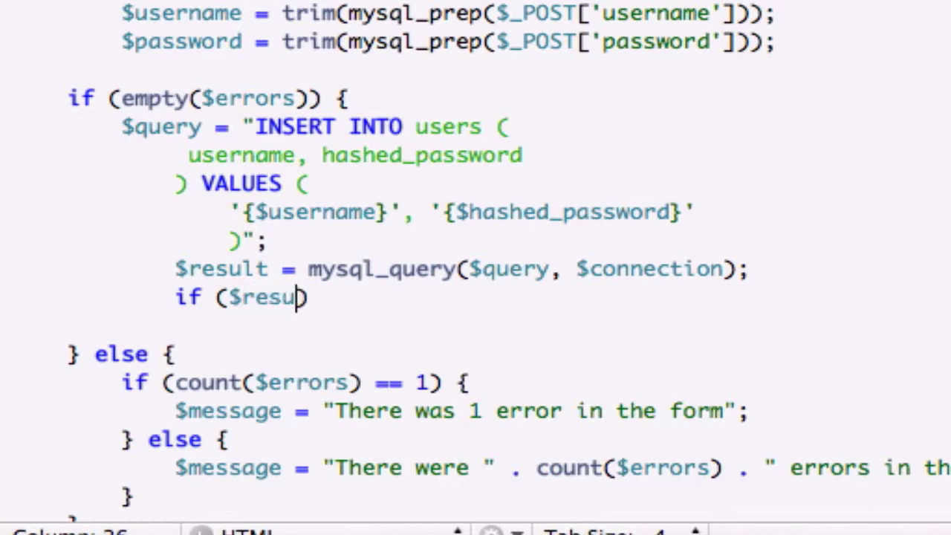
type("lt)")
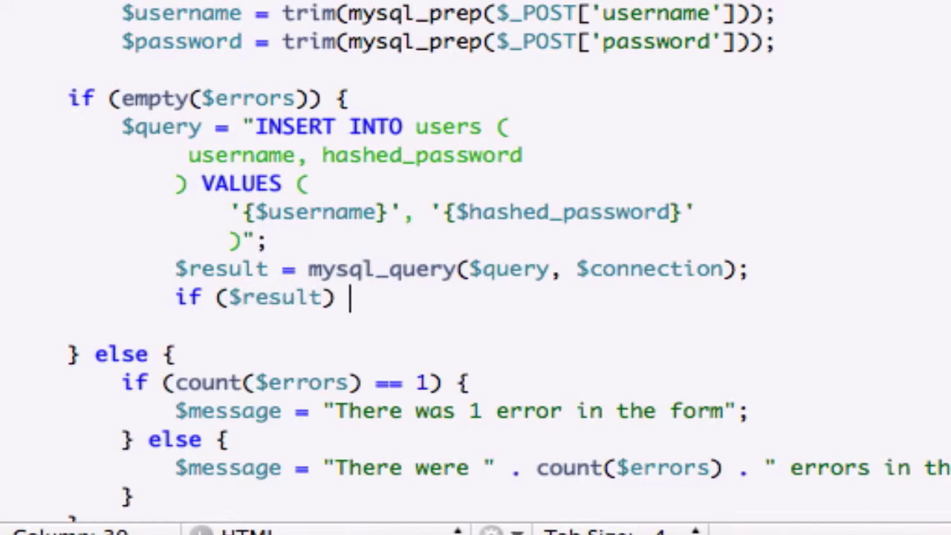
type("{")
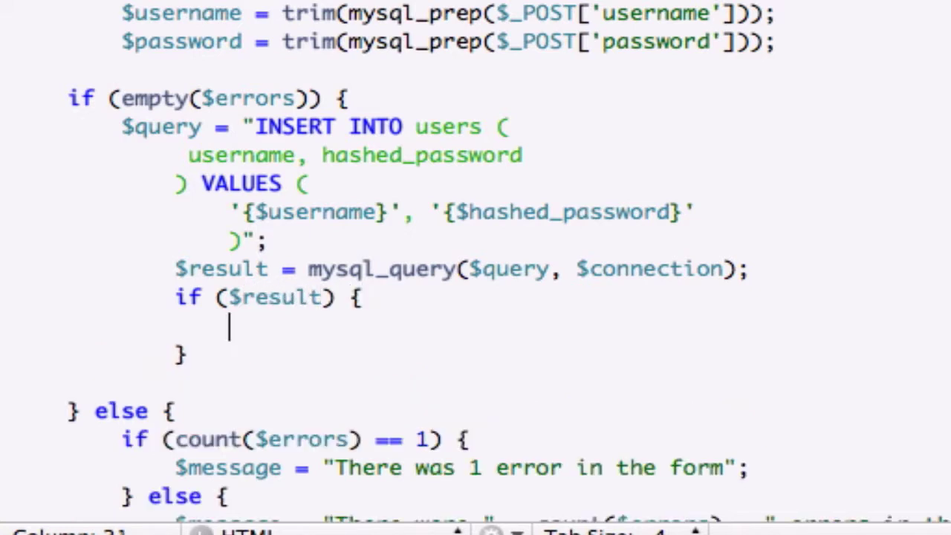
Set $message = "The user was successfully created"; inside the if block
type("$message")
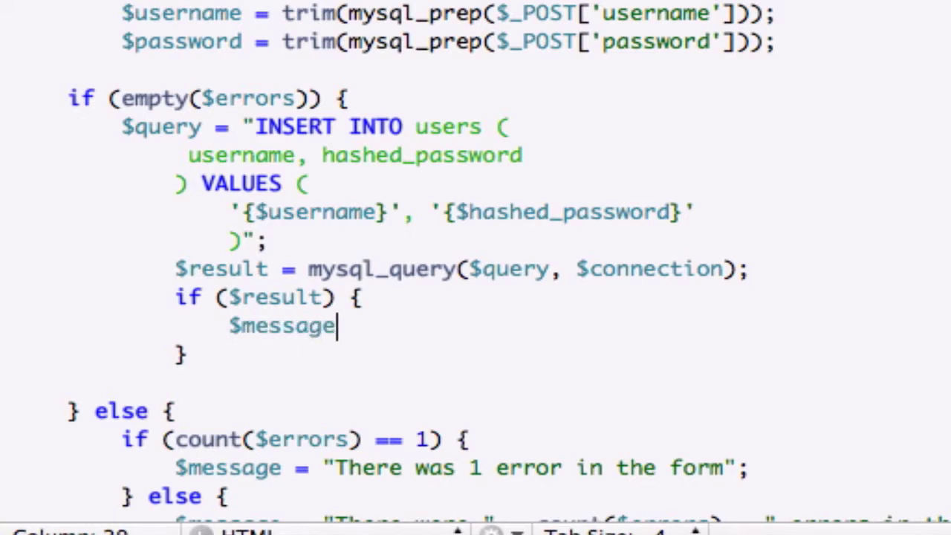
type("=")
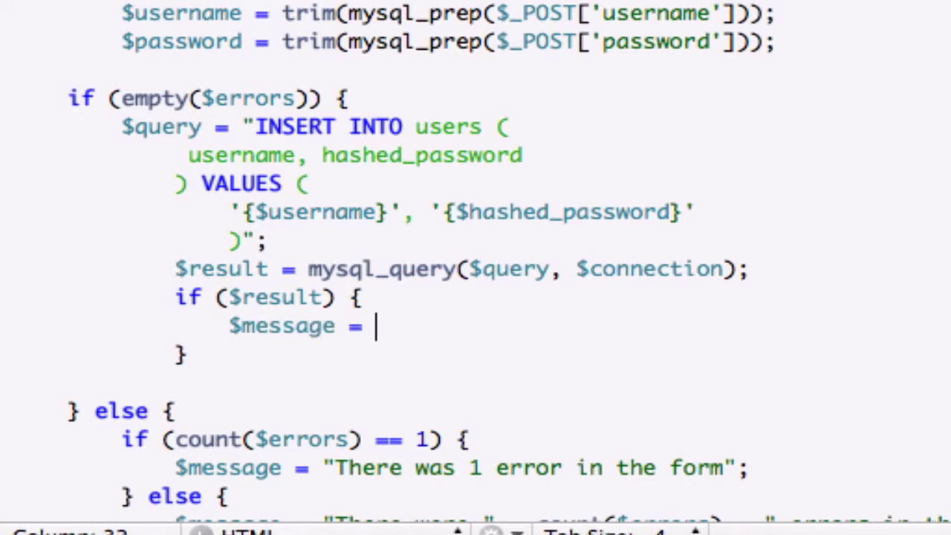
type("\"T\"")
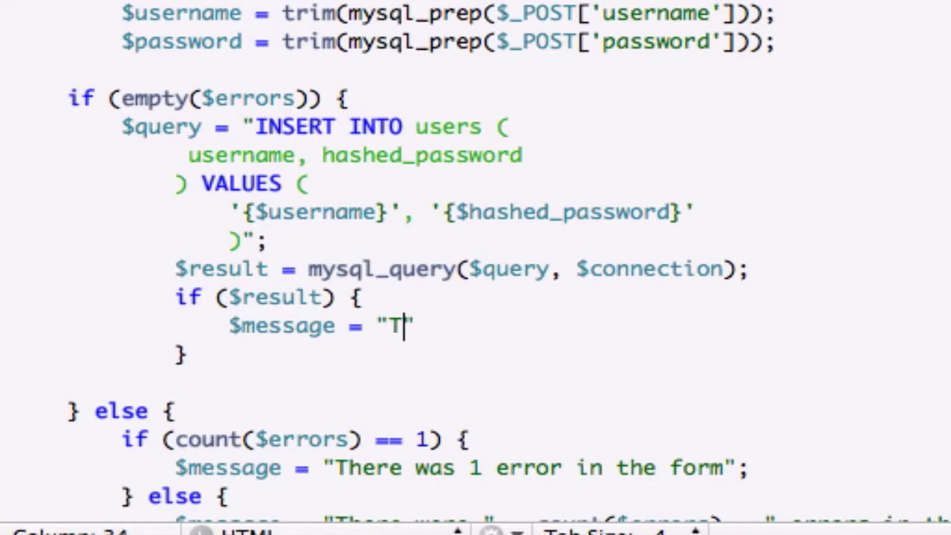
type("he user")
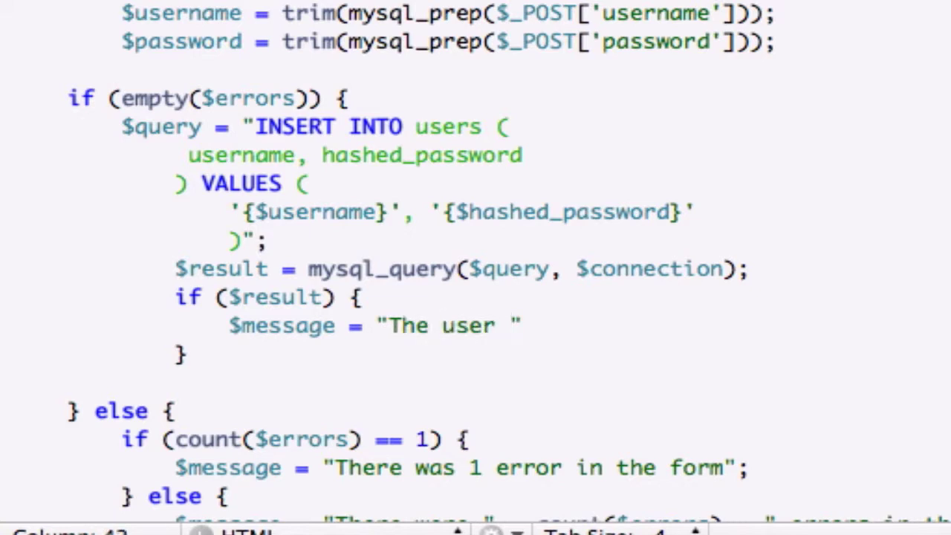
type("was su")
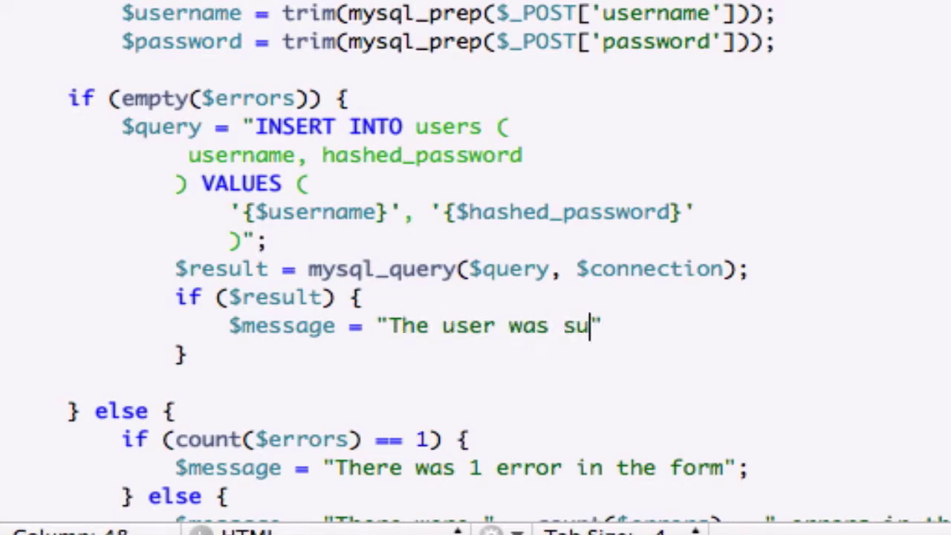
type("ccessfully c")
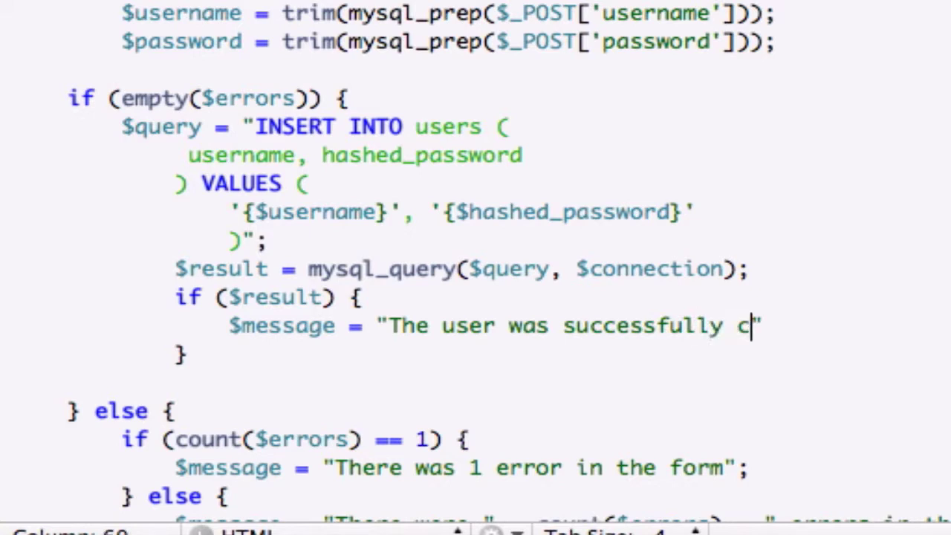
type("reated")
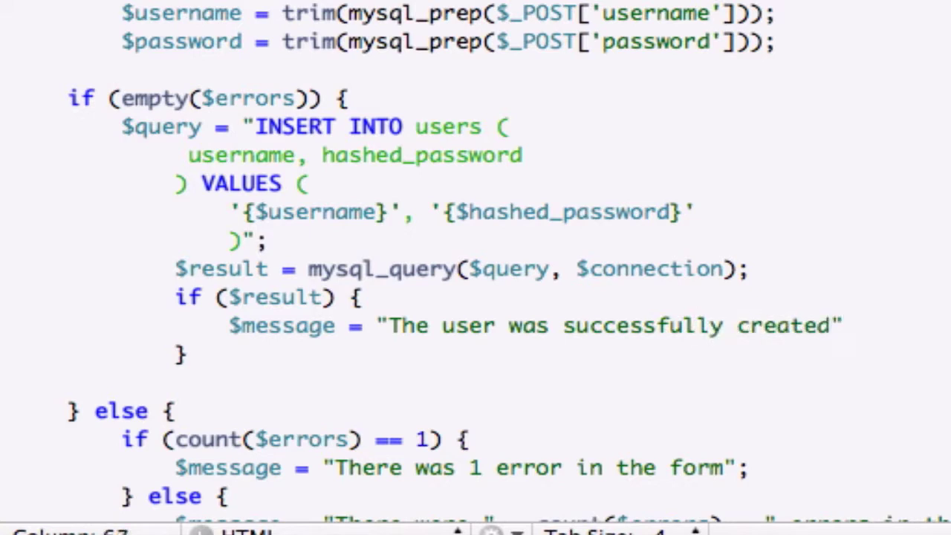
type(";")
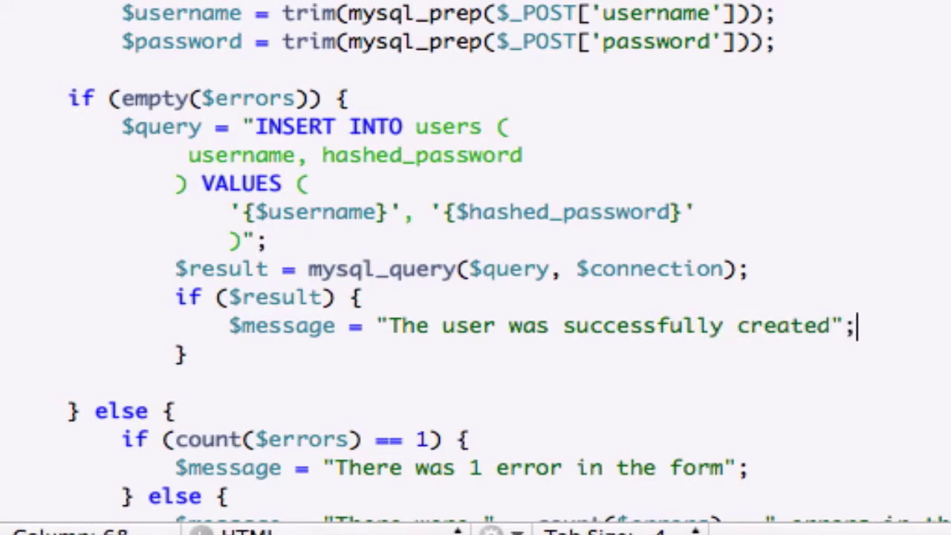
mouse_move(287, 300)
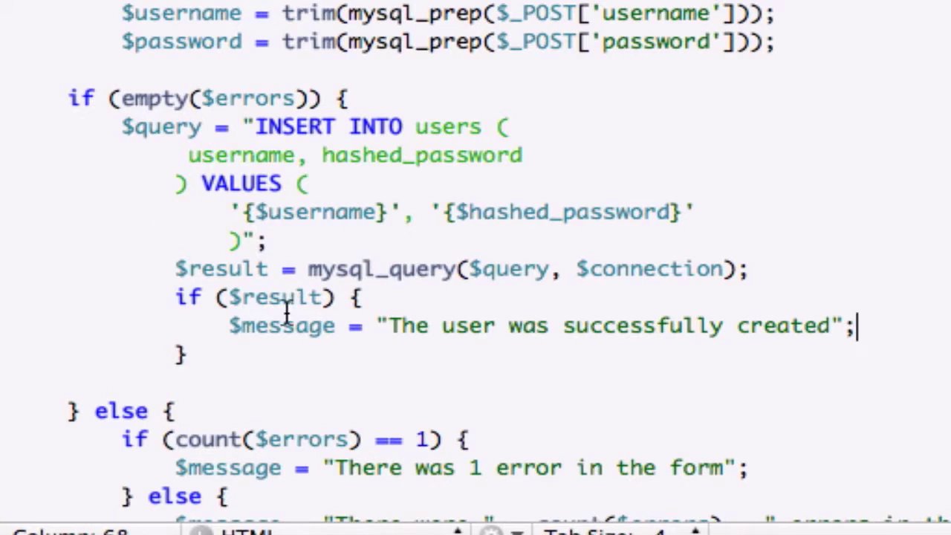
Add an else branch with $message = "The user could not be created"; inside it
type("els")
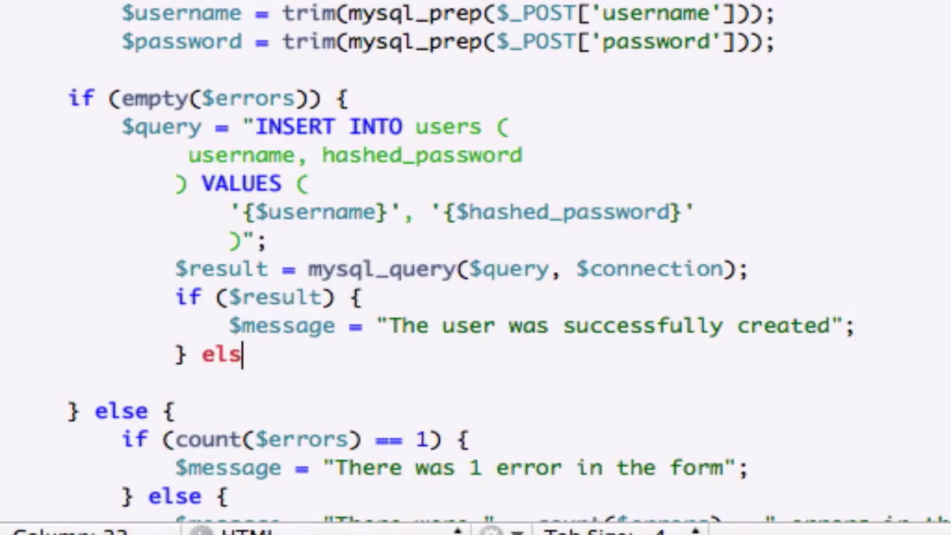
type("e {")
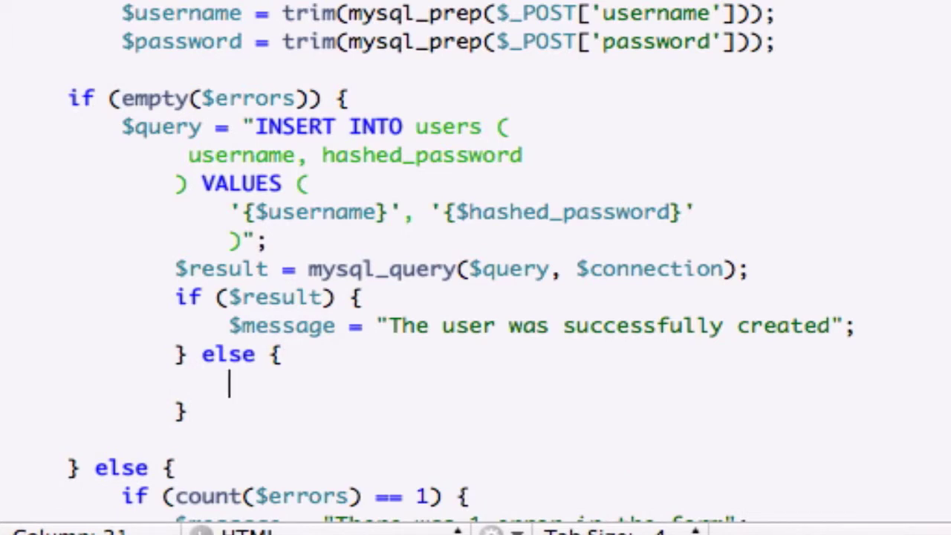
type("$message")
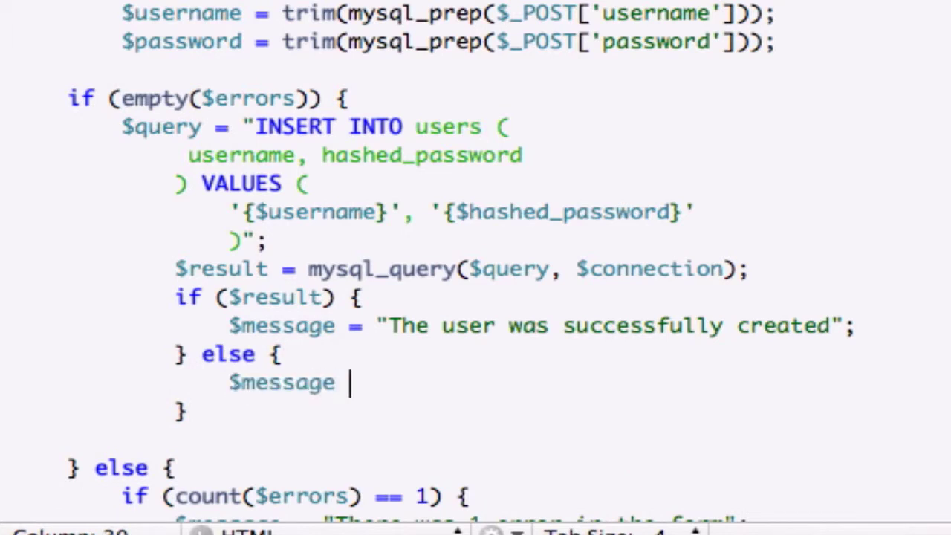
type("=")
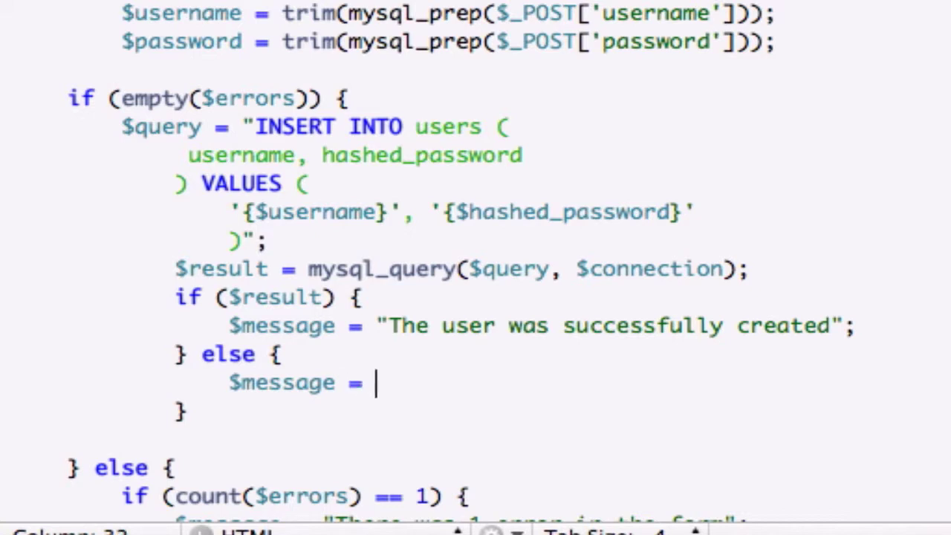
type("\"\"")
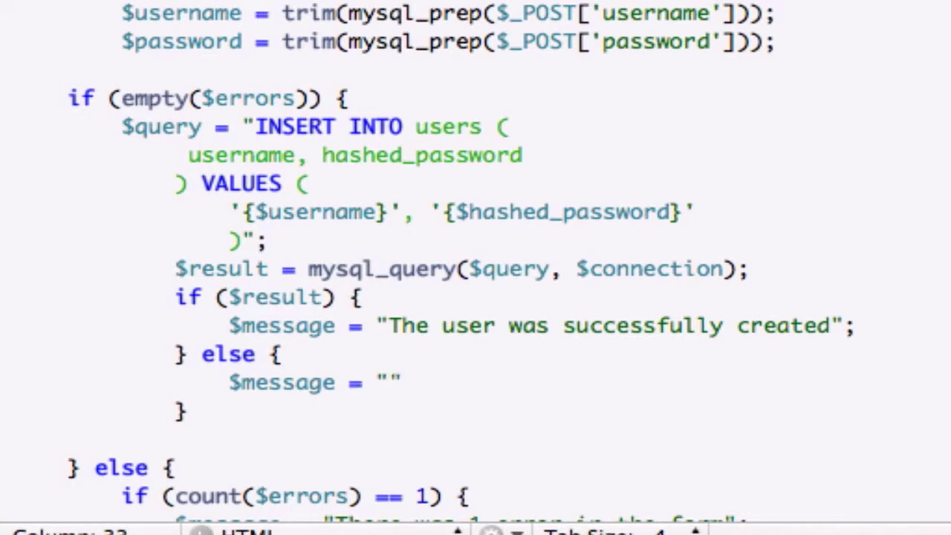
type("T")
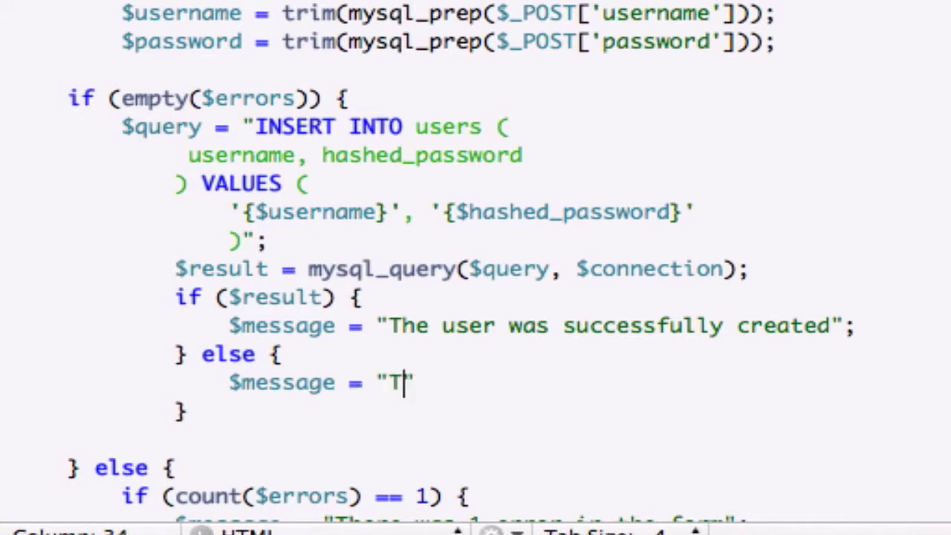
type("he")
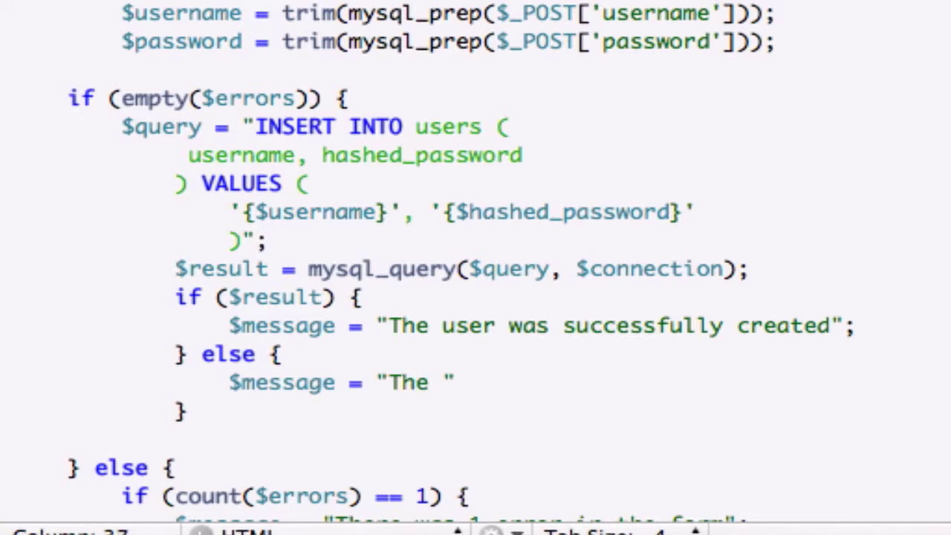
type("user could not b")
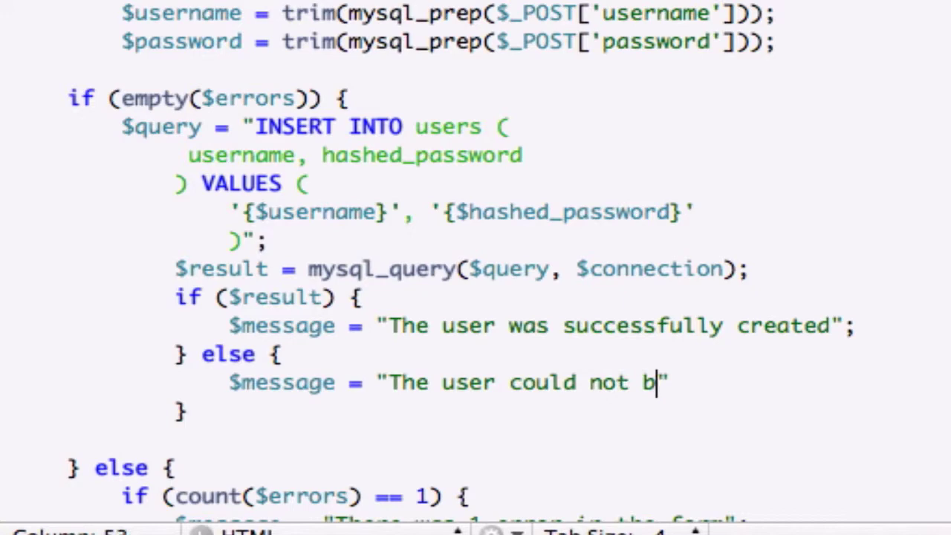
type("e created")
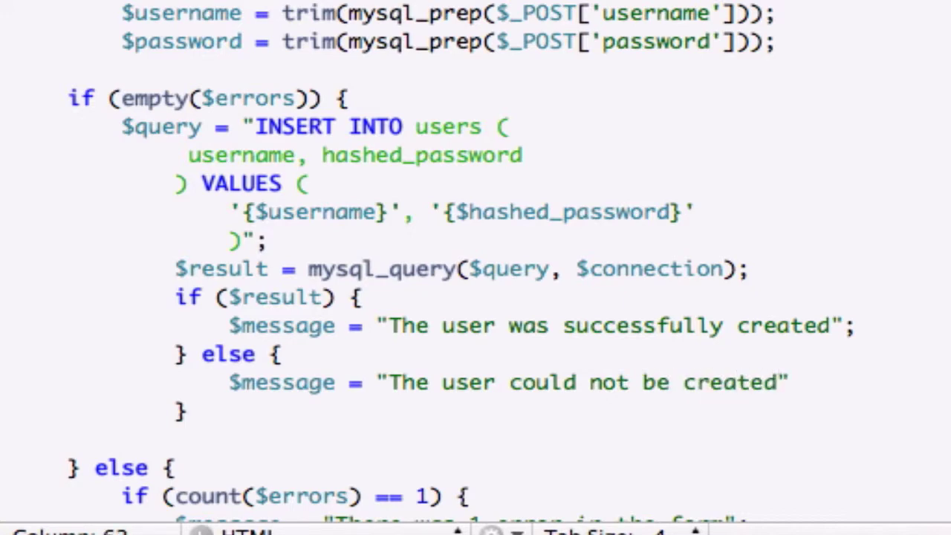
type(";")
type("$mess")
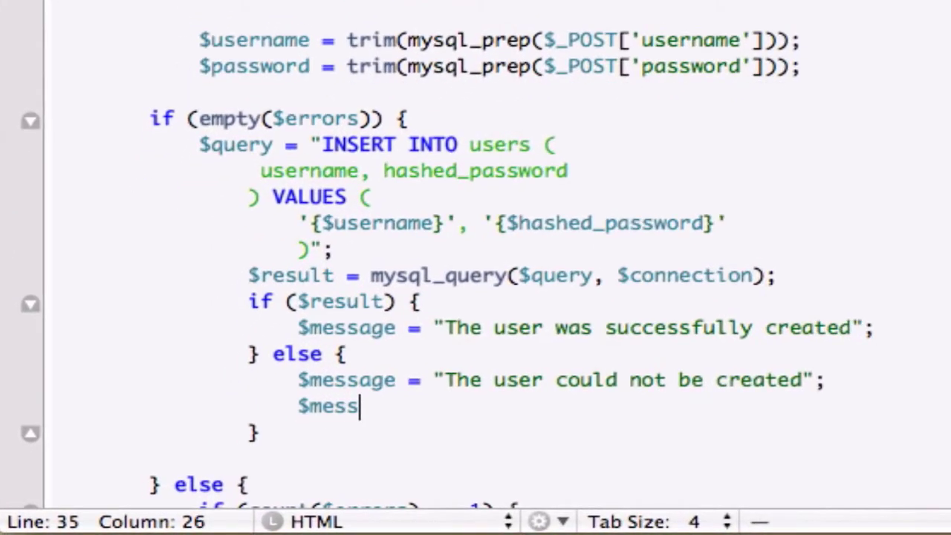
Type $message = "There were " . count($errors) . " errors in the form" in the else block
type("age =")
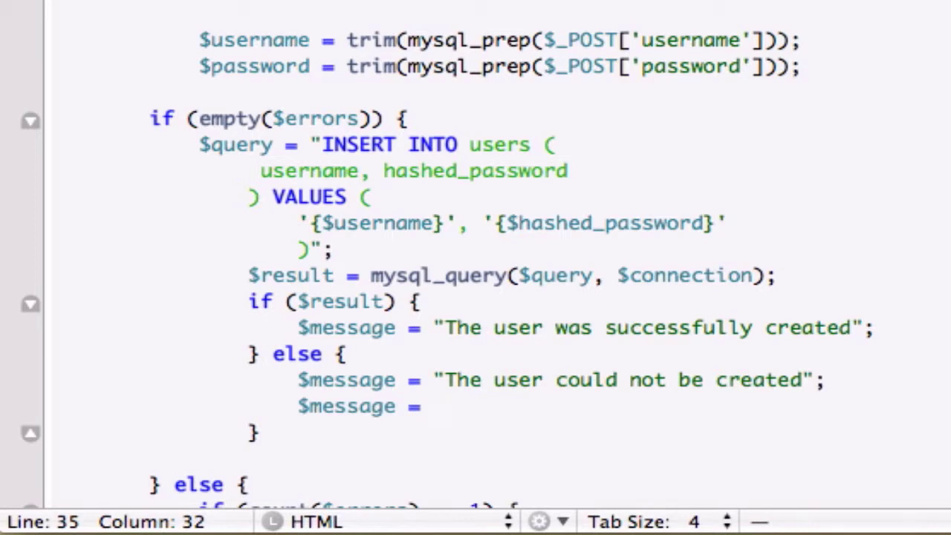
type("\"There \"")
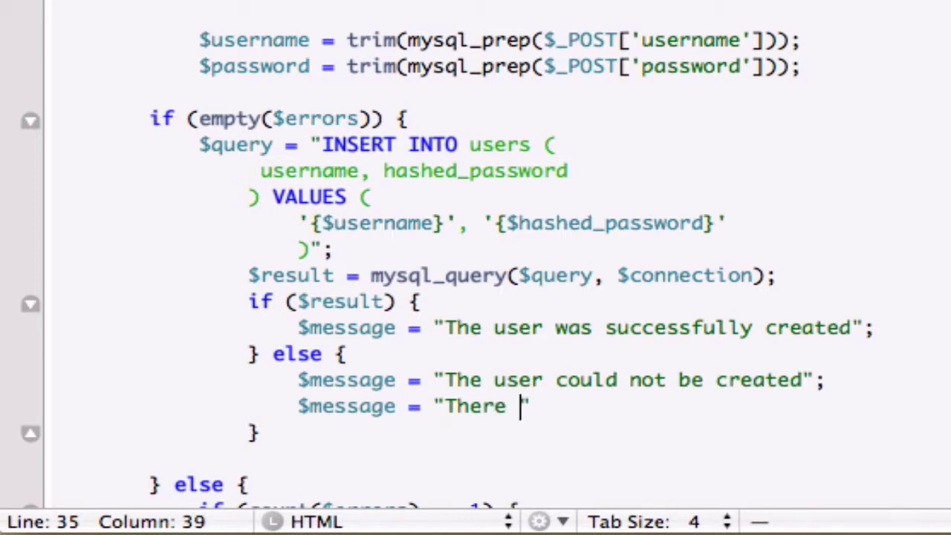
type("were \"")
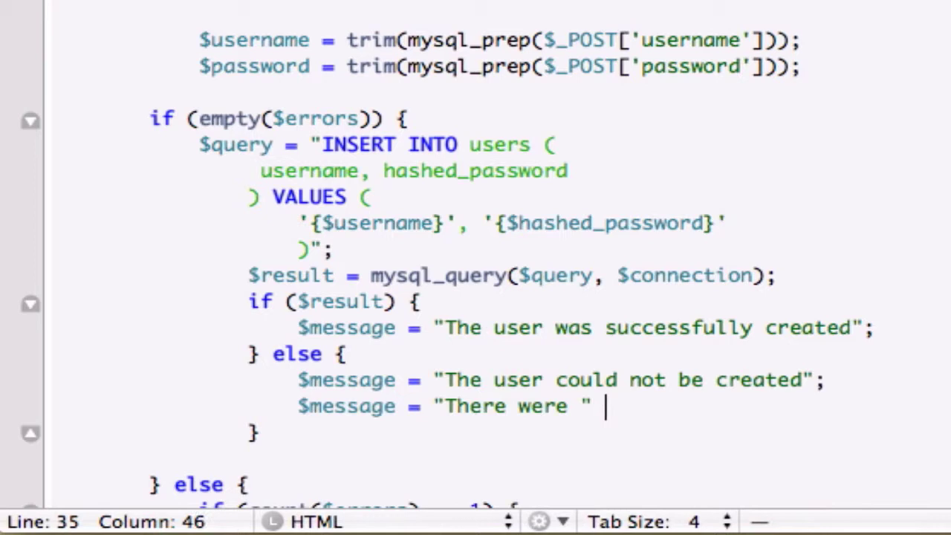
type(". count($e")
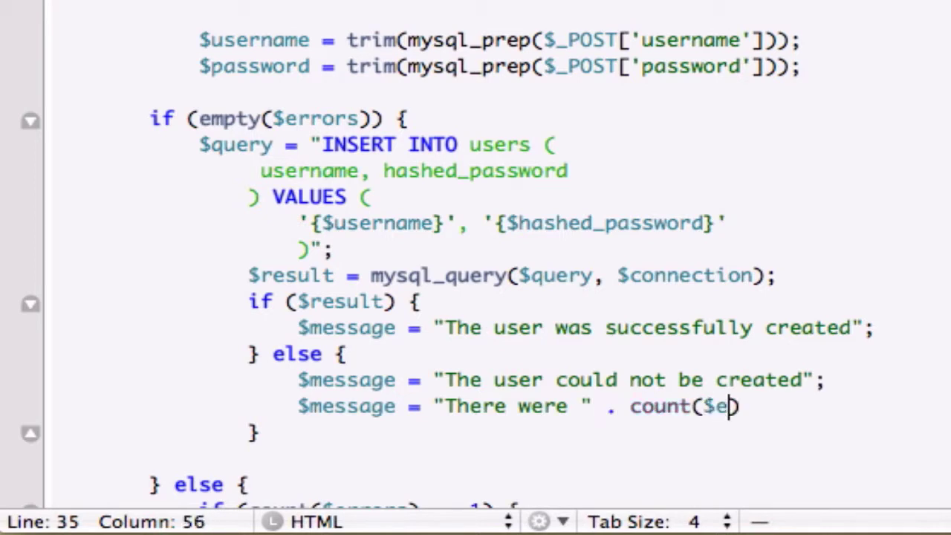
type("rrors)")
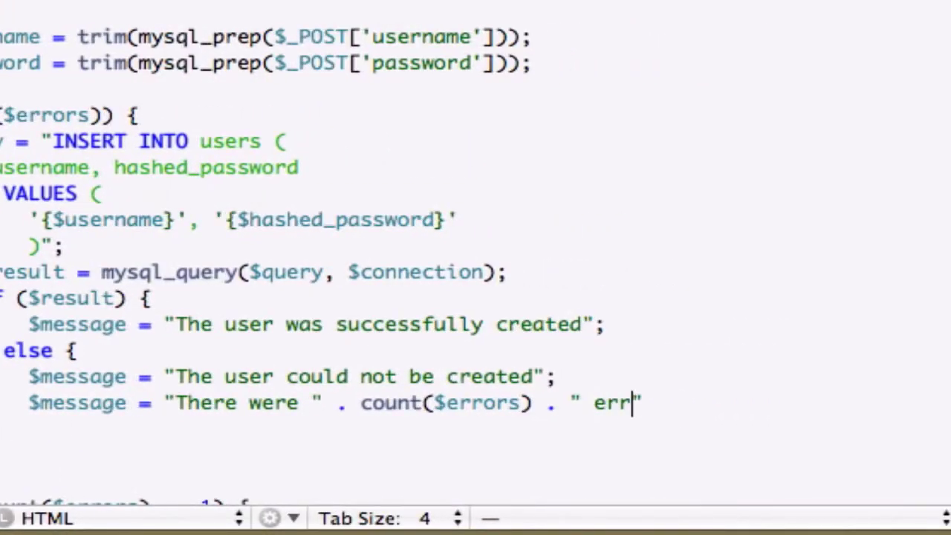
type("ors")
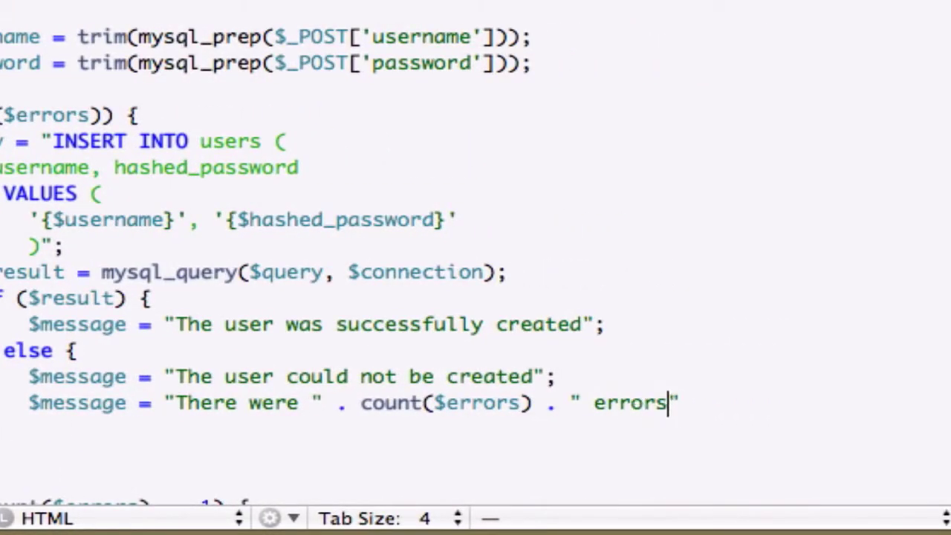
type("in the f")
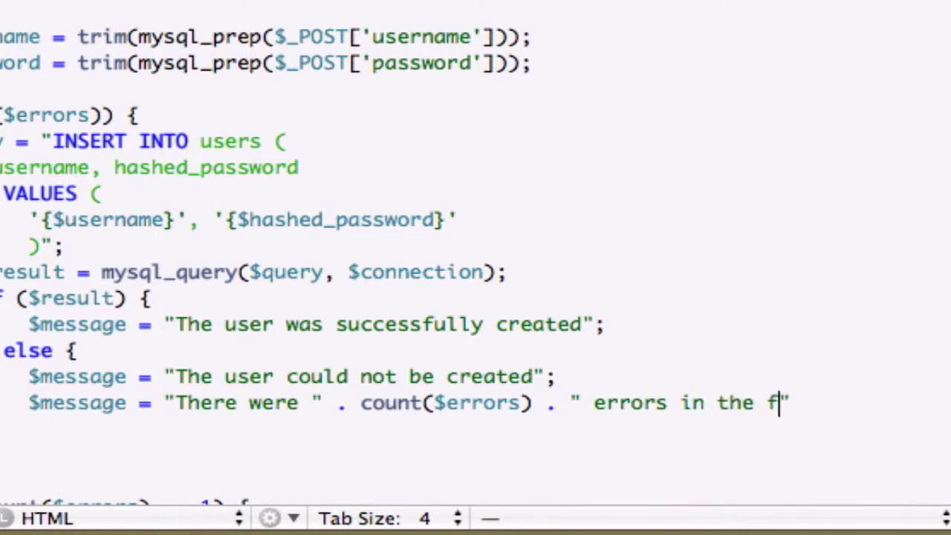
type("orm\"")
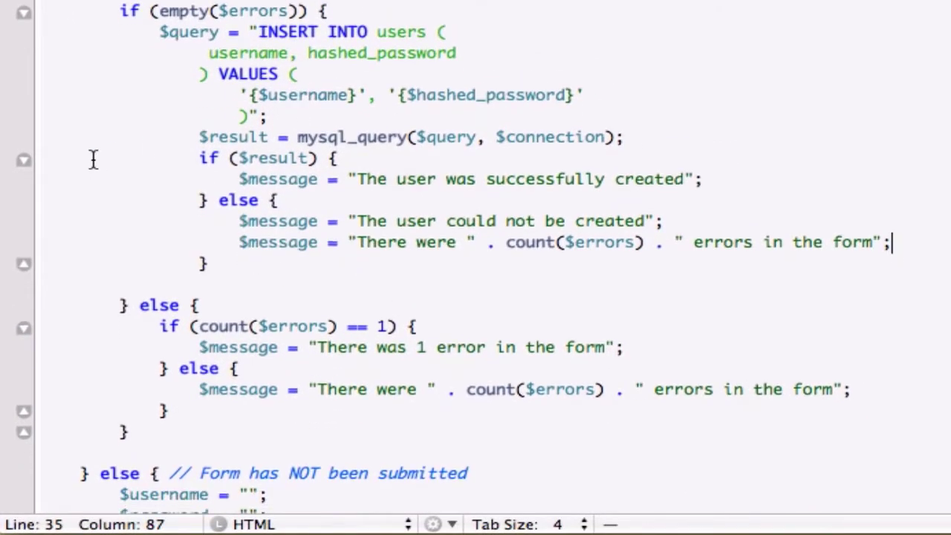
scroll("down", 3)
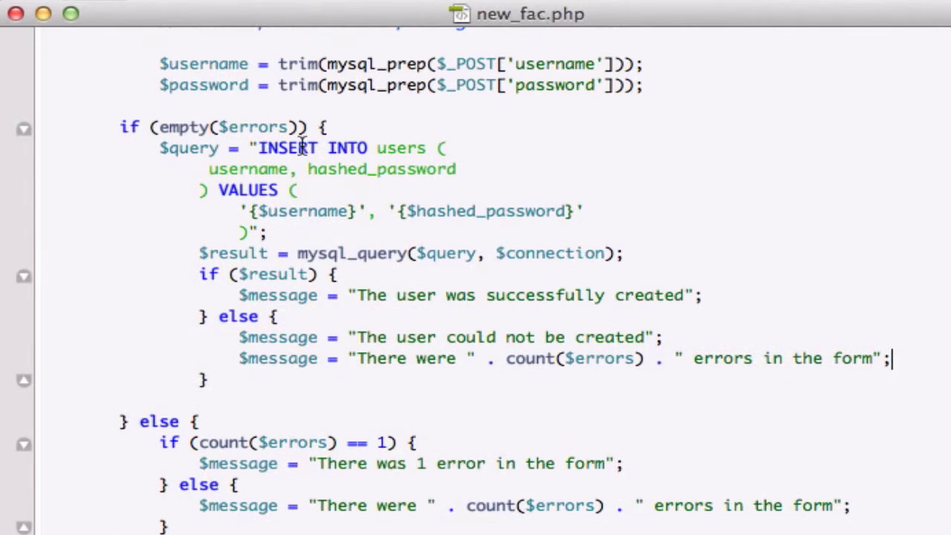
mouse_move(154, 288)
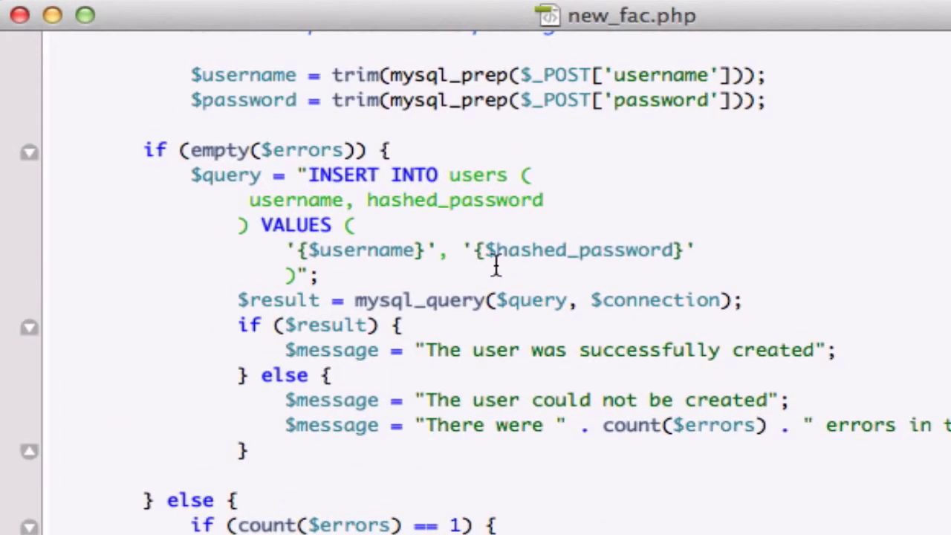
mouse_move(457, 232)
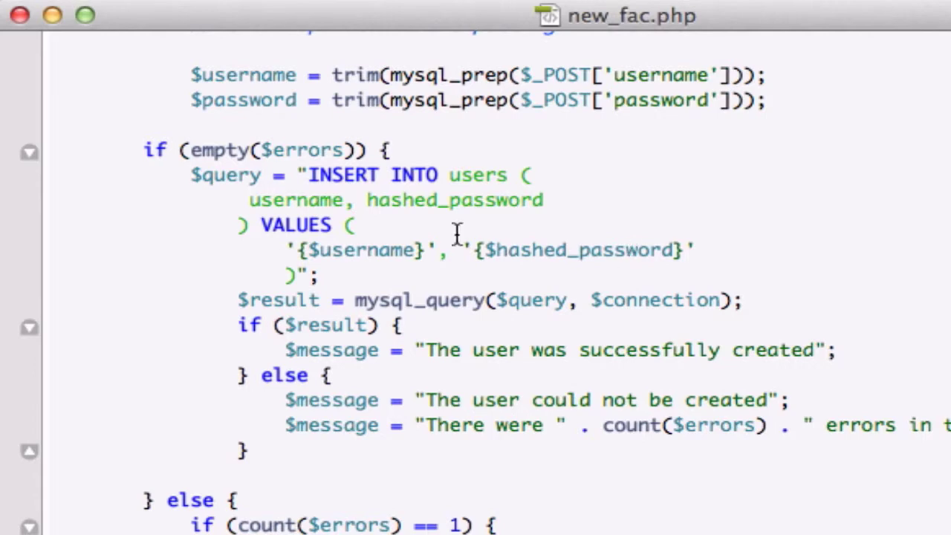
scroll("down", 3)
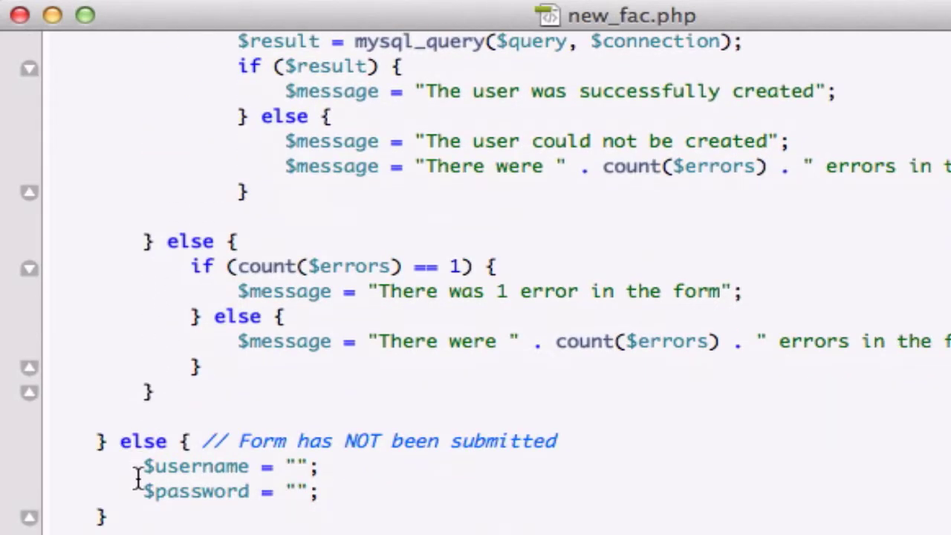
scroll("down", 3)
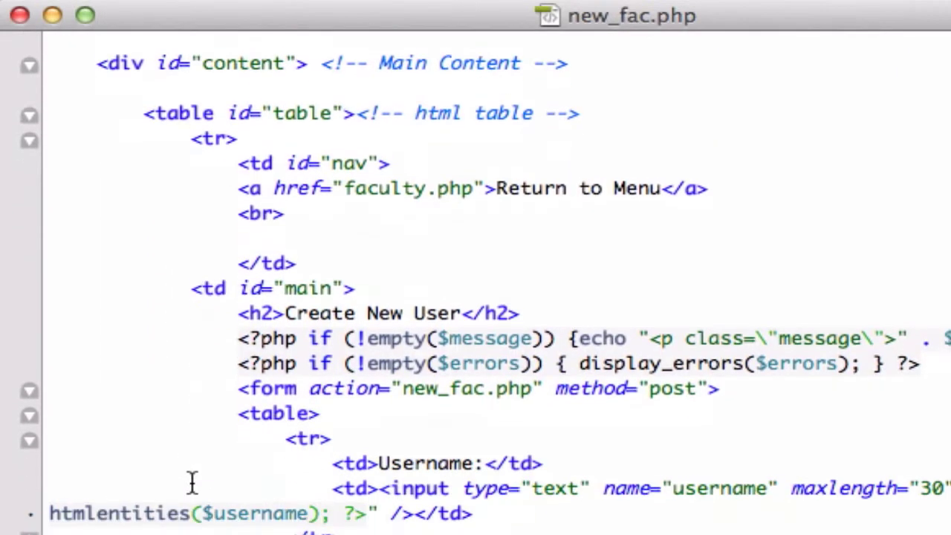
scroll("down", 3)
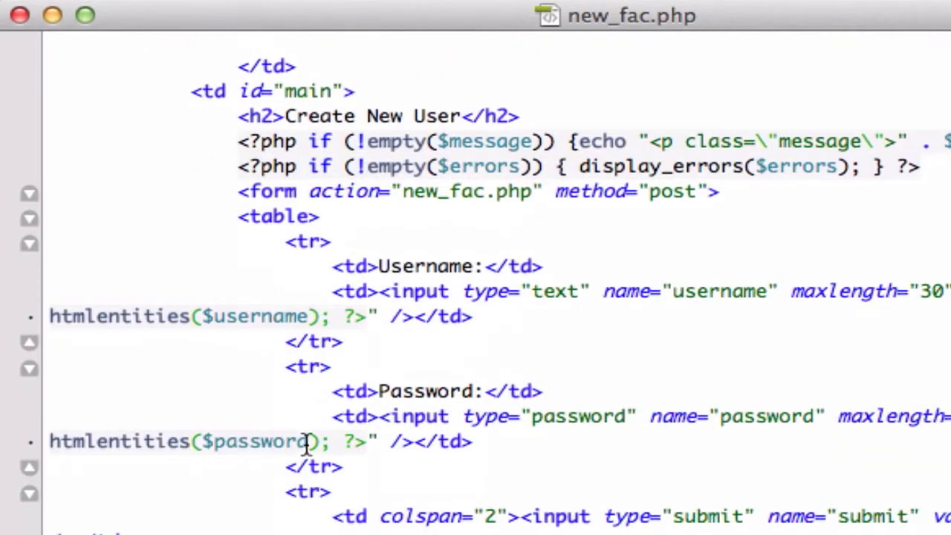
mouse_move(447, 391)
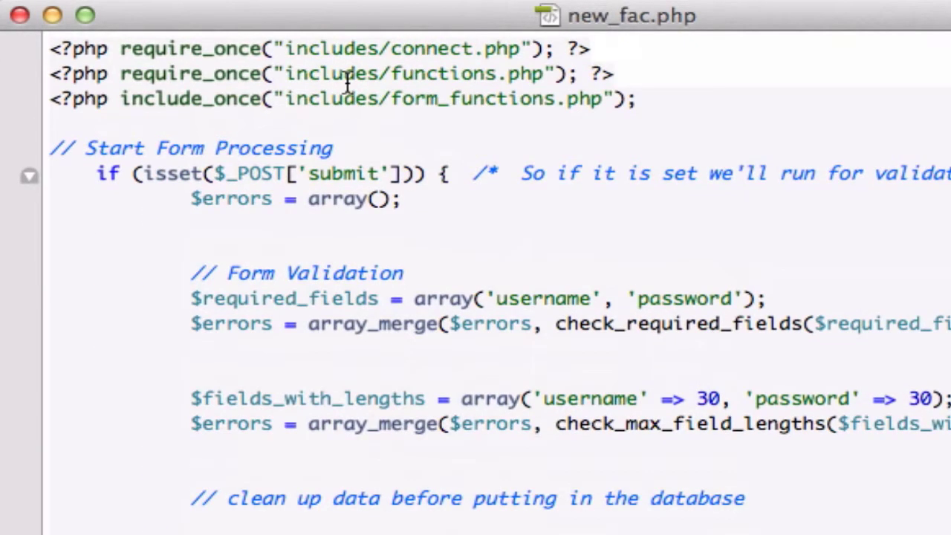
scroll("down", 3)
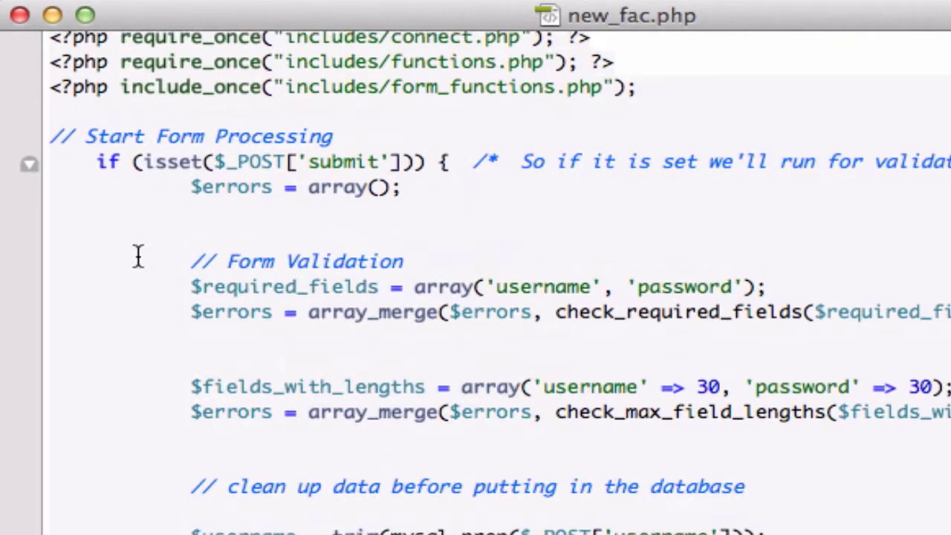
scroll("down", 3)
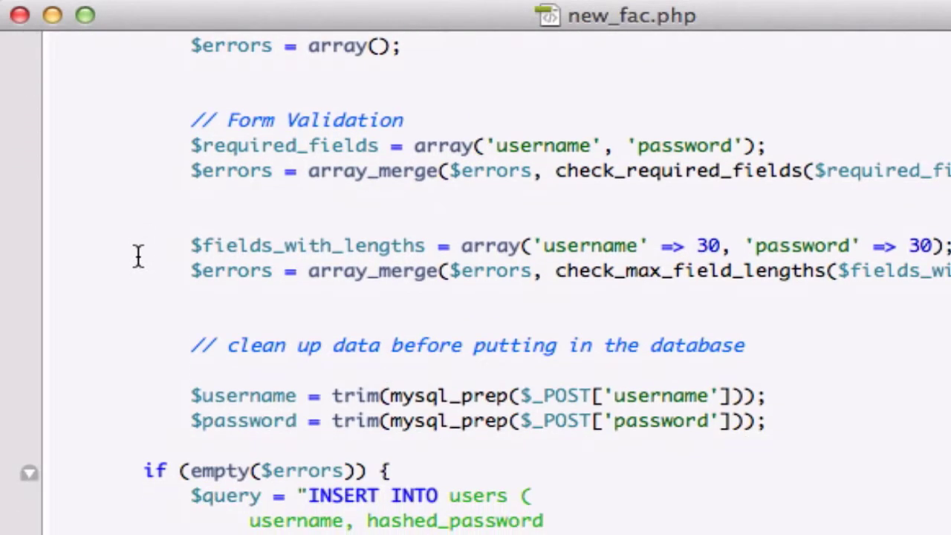
scroll("down", 3)
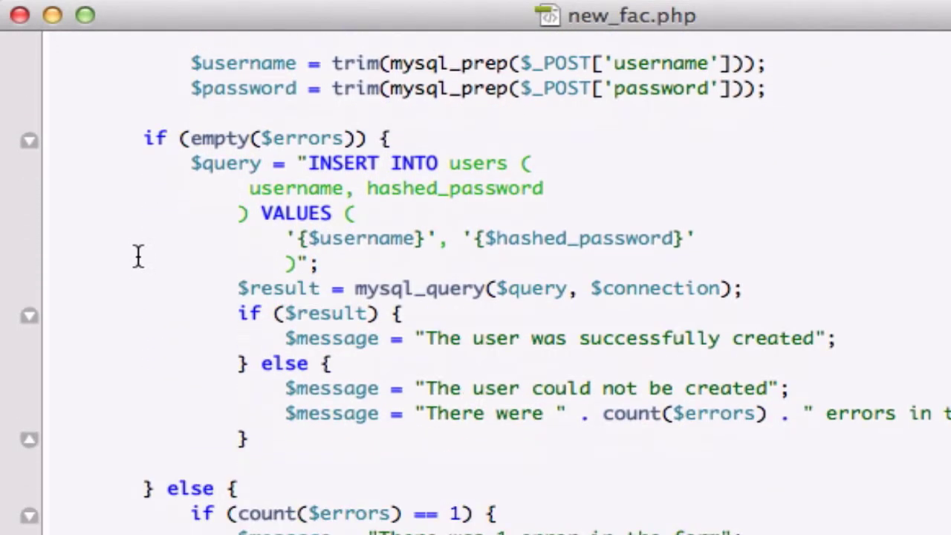
scroll("down", 3)
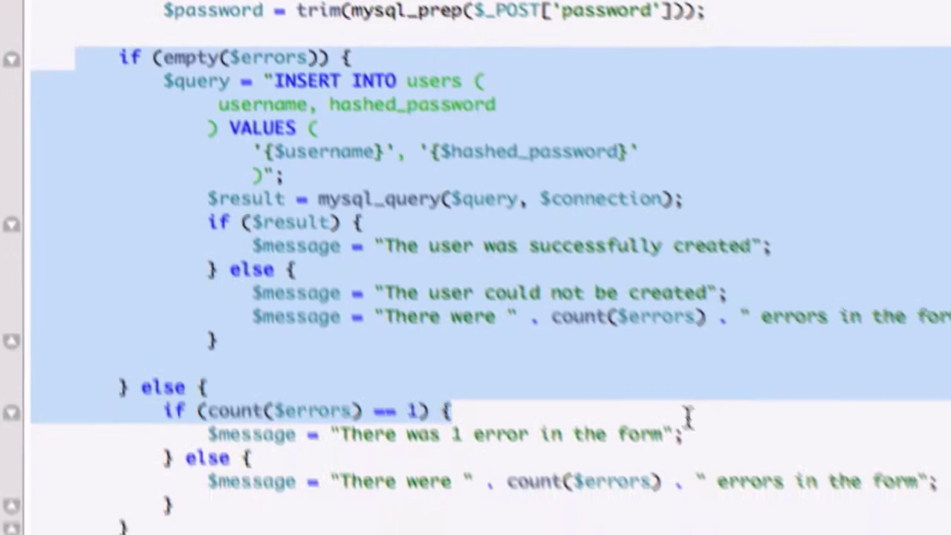
scroll("down", 3)
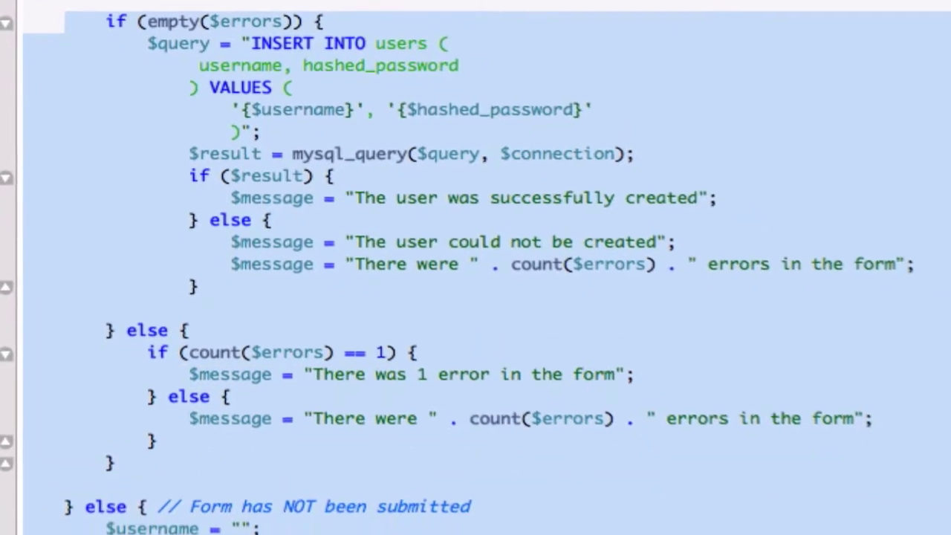
scroll("down", 3)
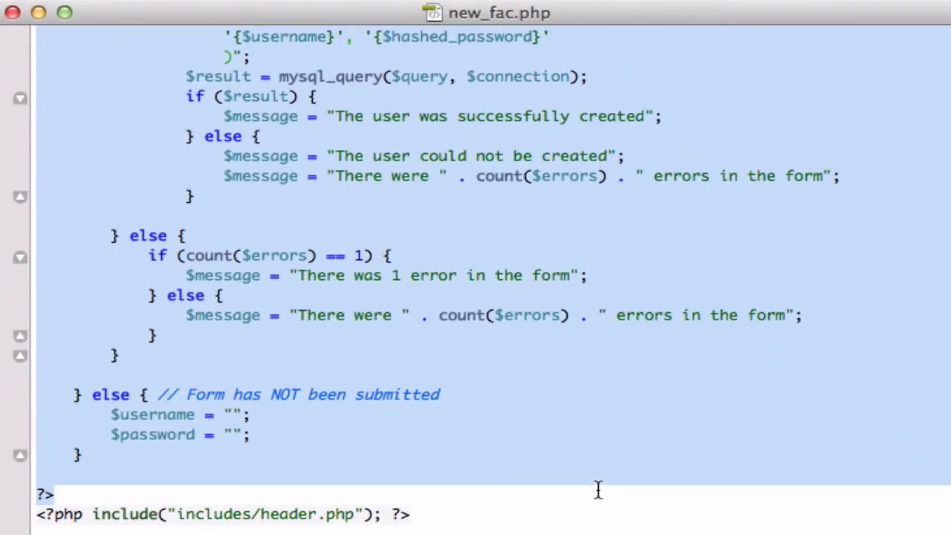